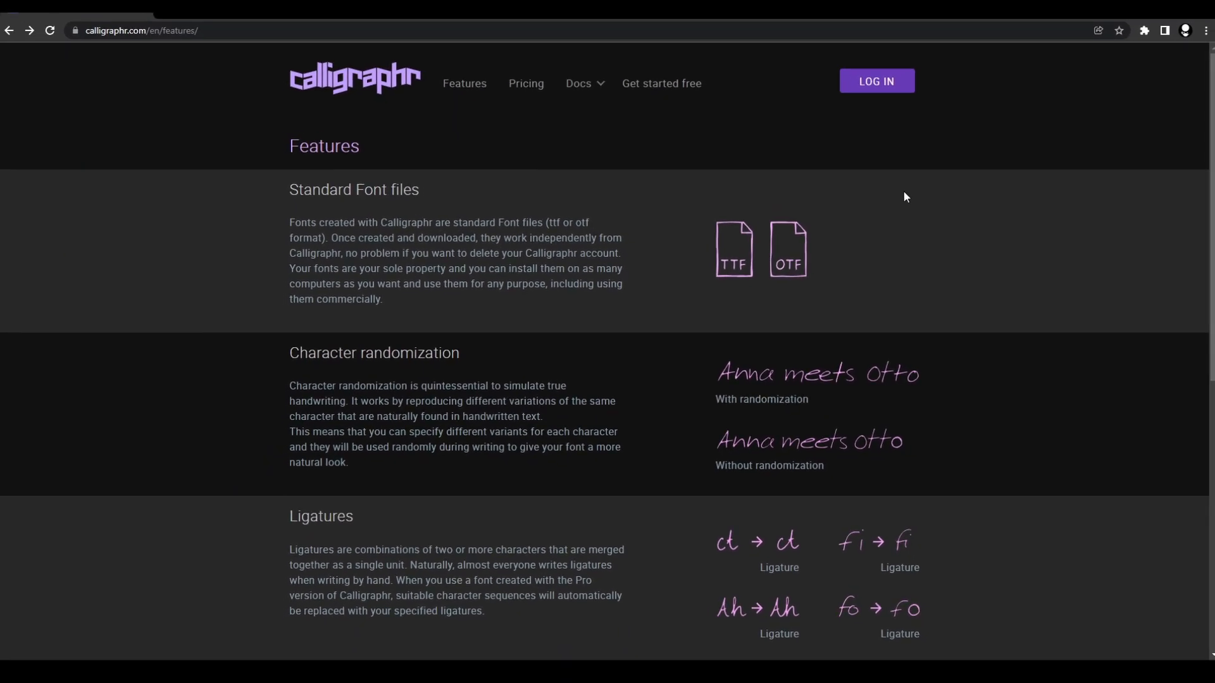
Step: Launch the Calligraphr web app and scroll through the home page's first-steps guide and free-plan limits
left_click(661, 83)
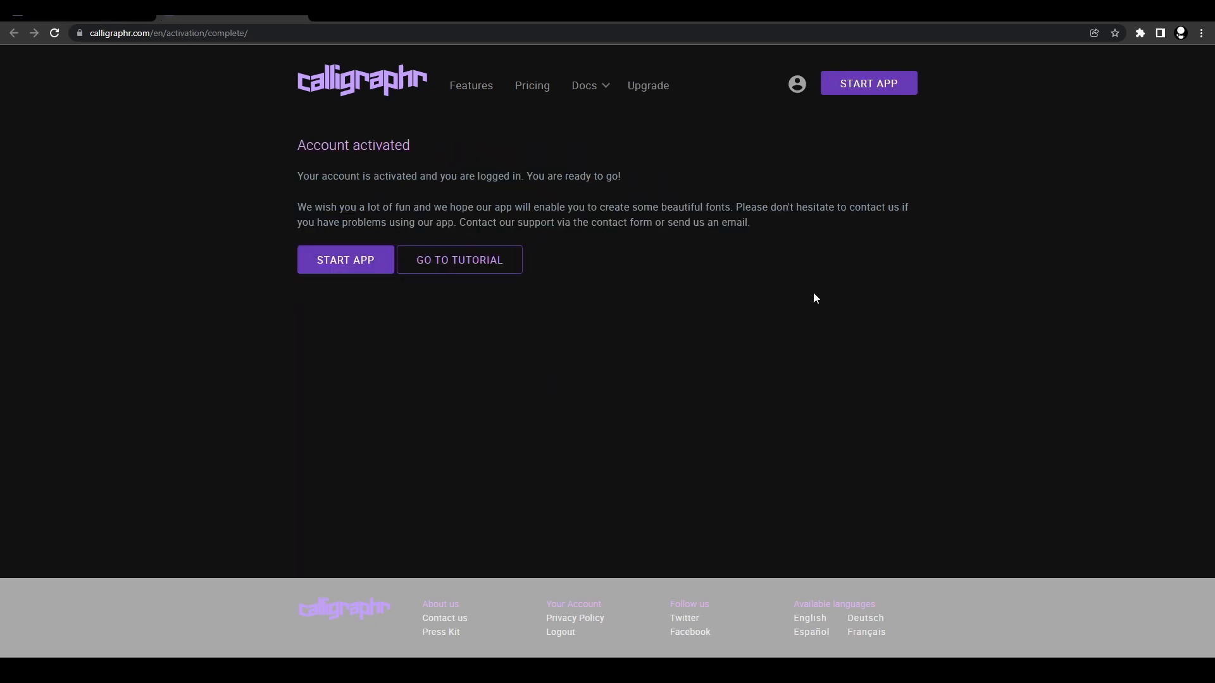
left_click(345, 259)
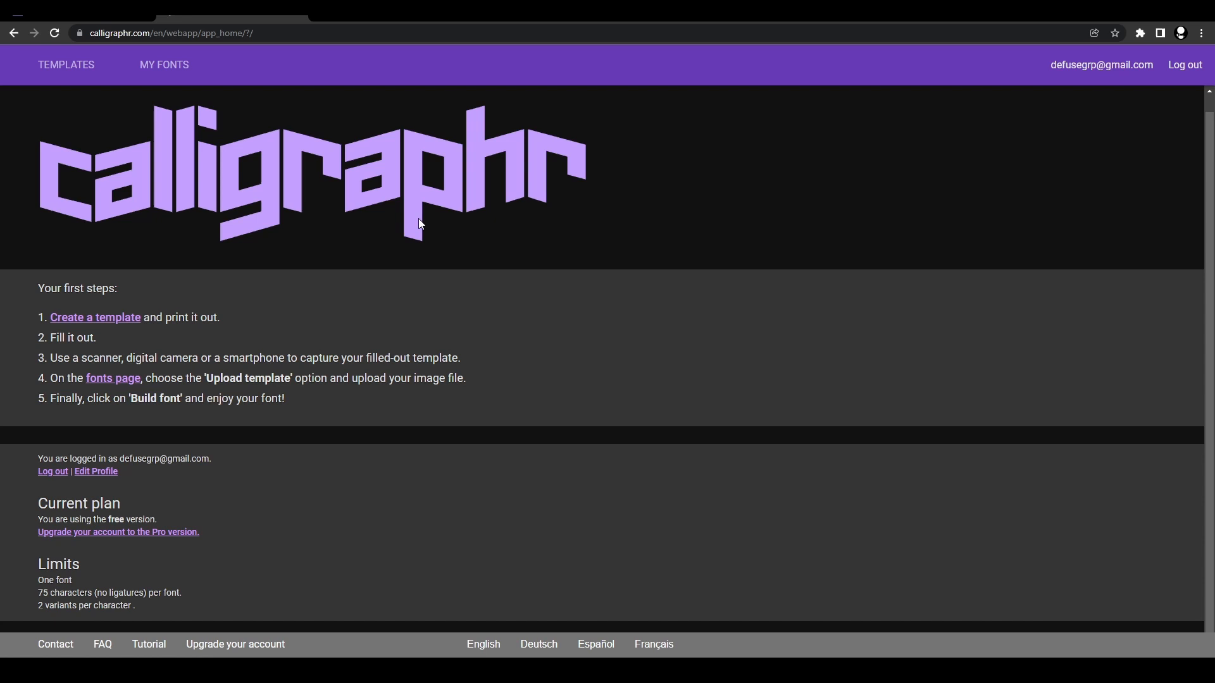
mouse_move(601, 289)
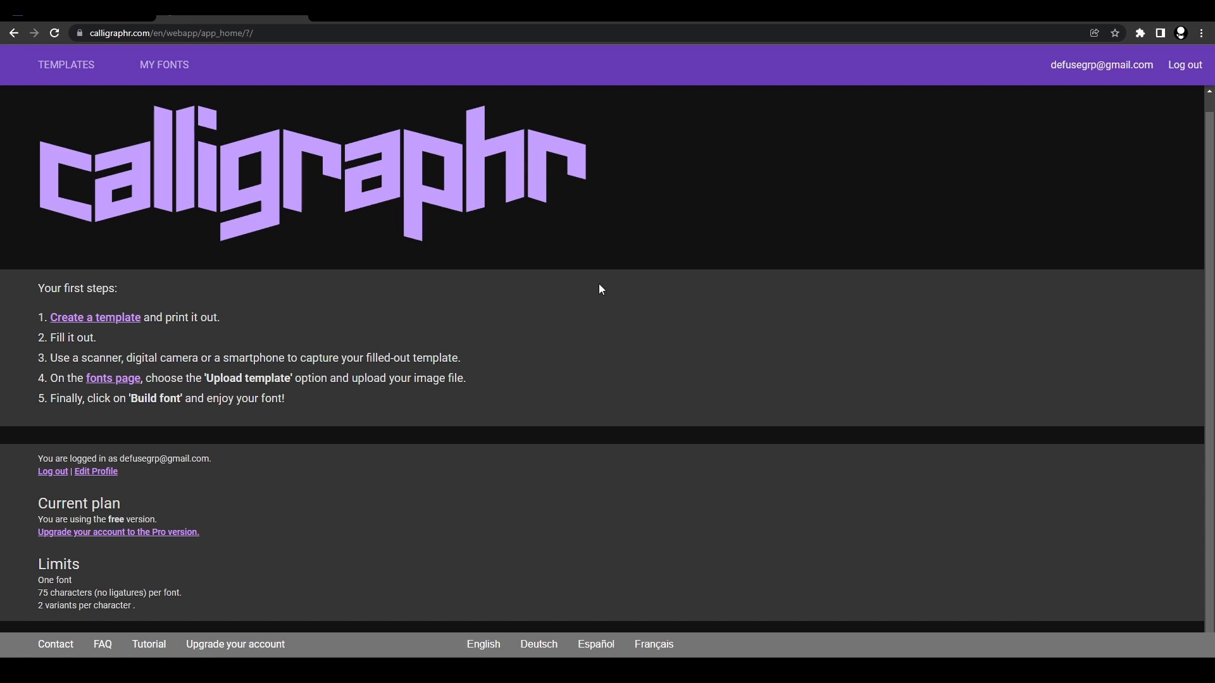
scroll("down", 3)
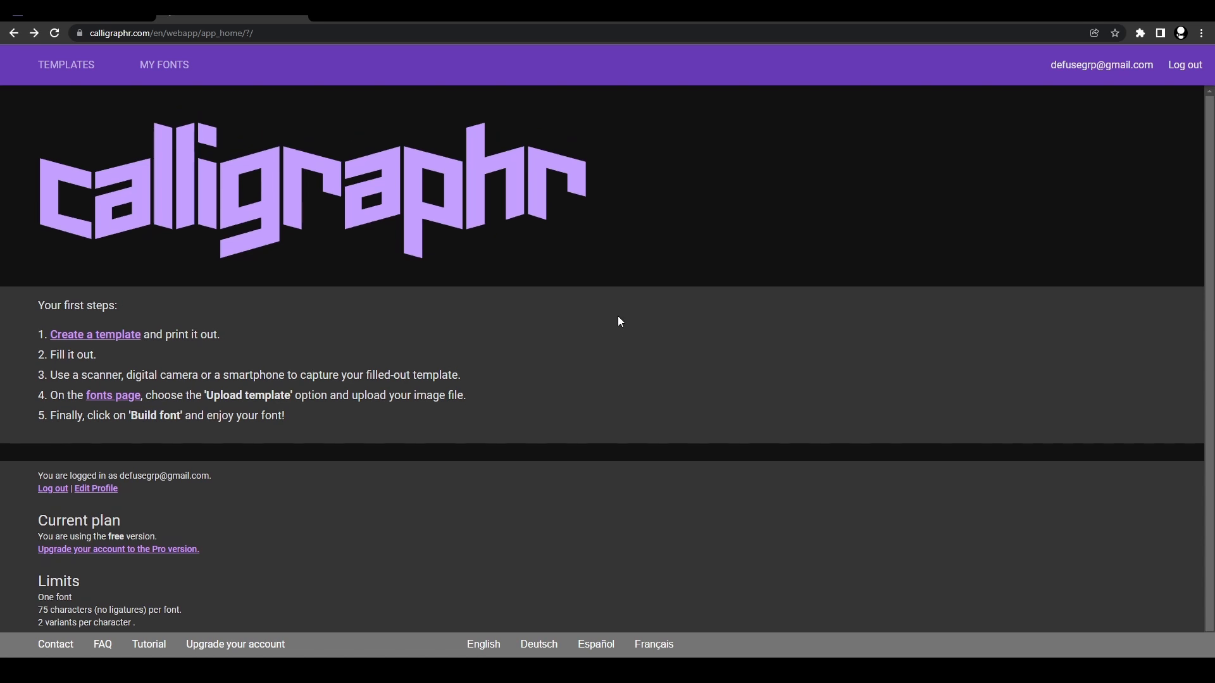
Step: Build a 70-character template from the Minimal English and Minimal Numbers sets and open its download options
left_click(65, 65)
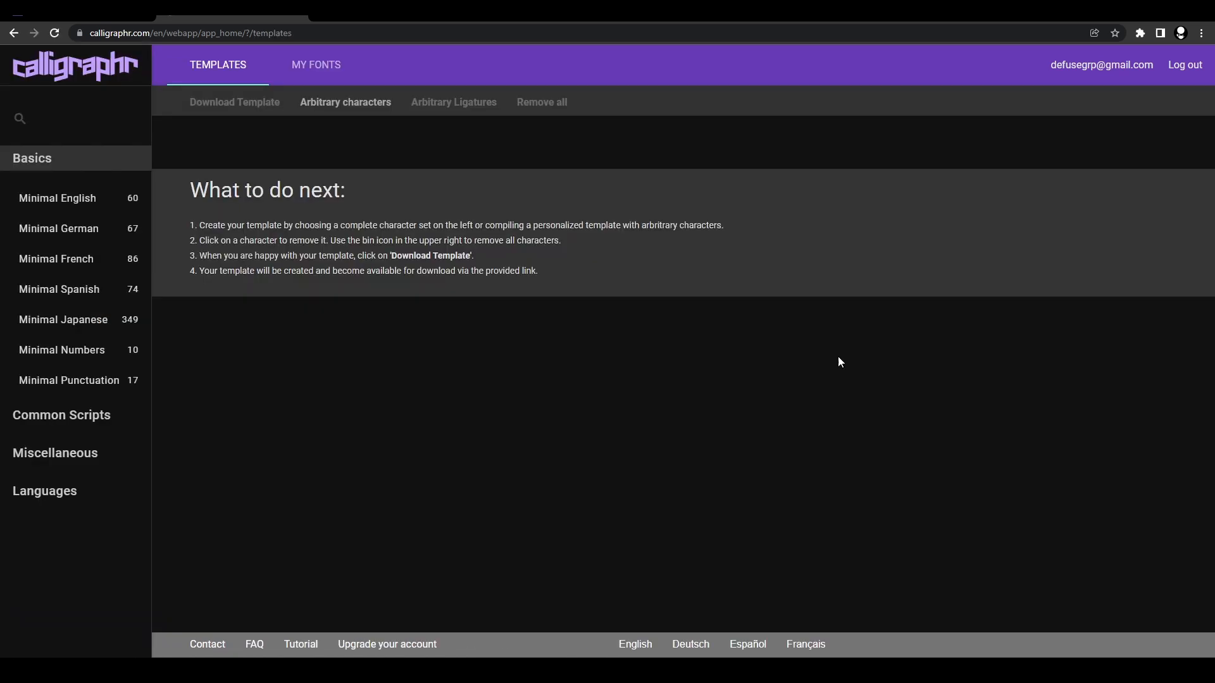
mouse_move(893, 226)
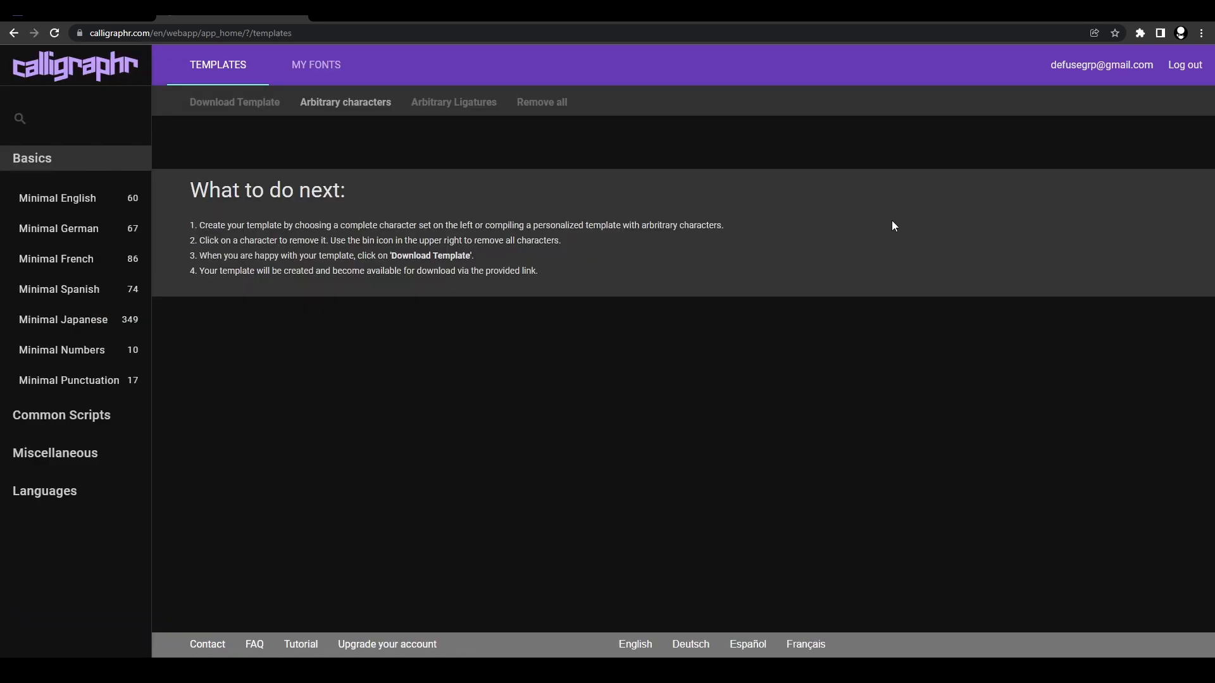
left_click(56, 197)
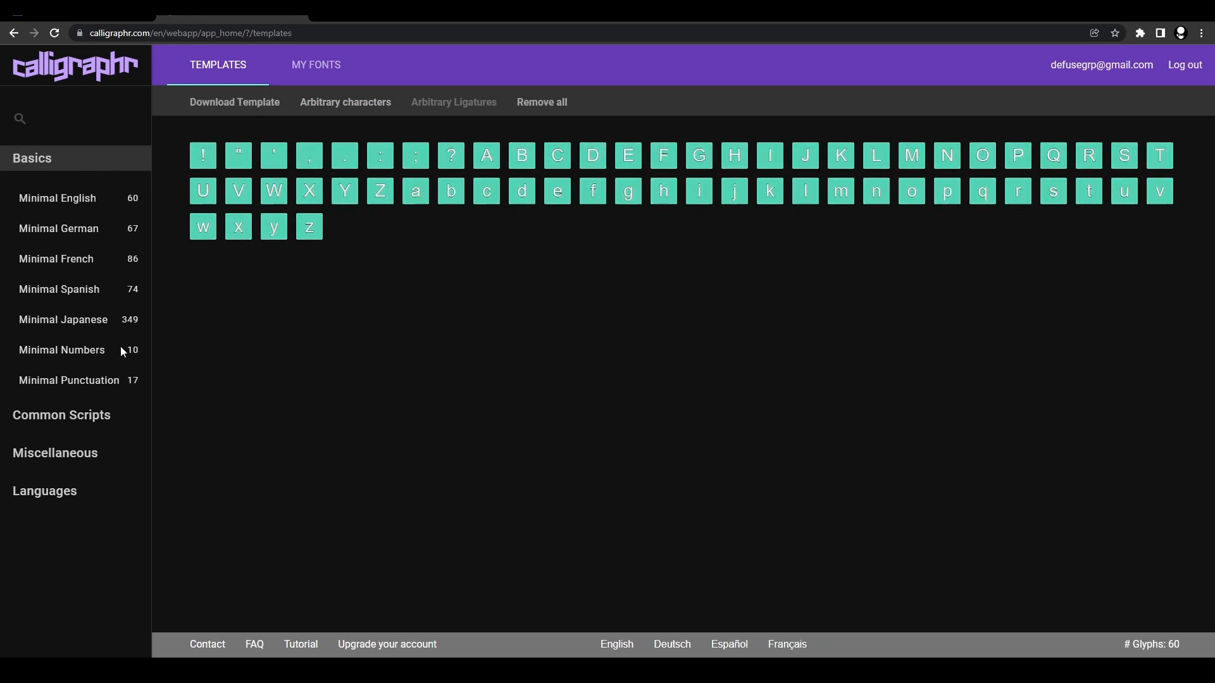
left_click(61, 349)
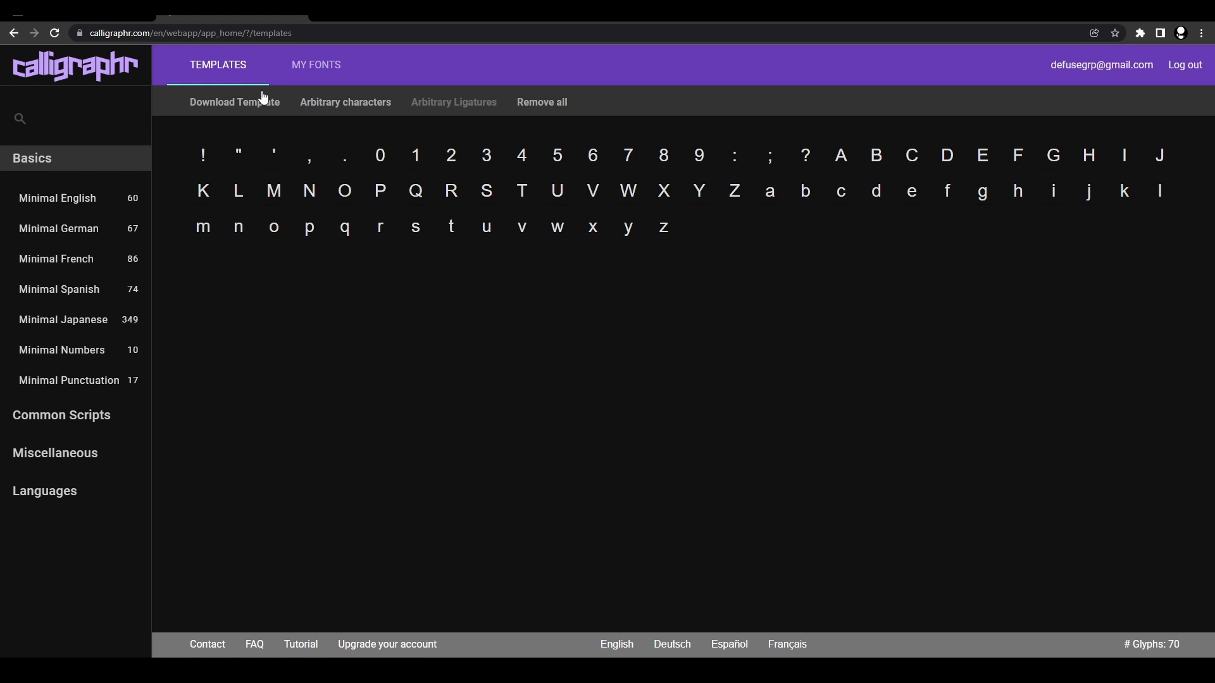
left_click(234, 102)
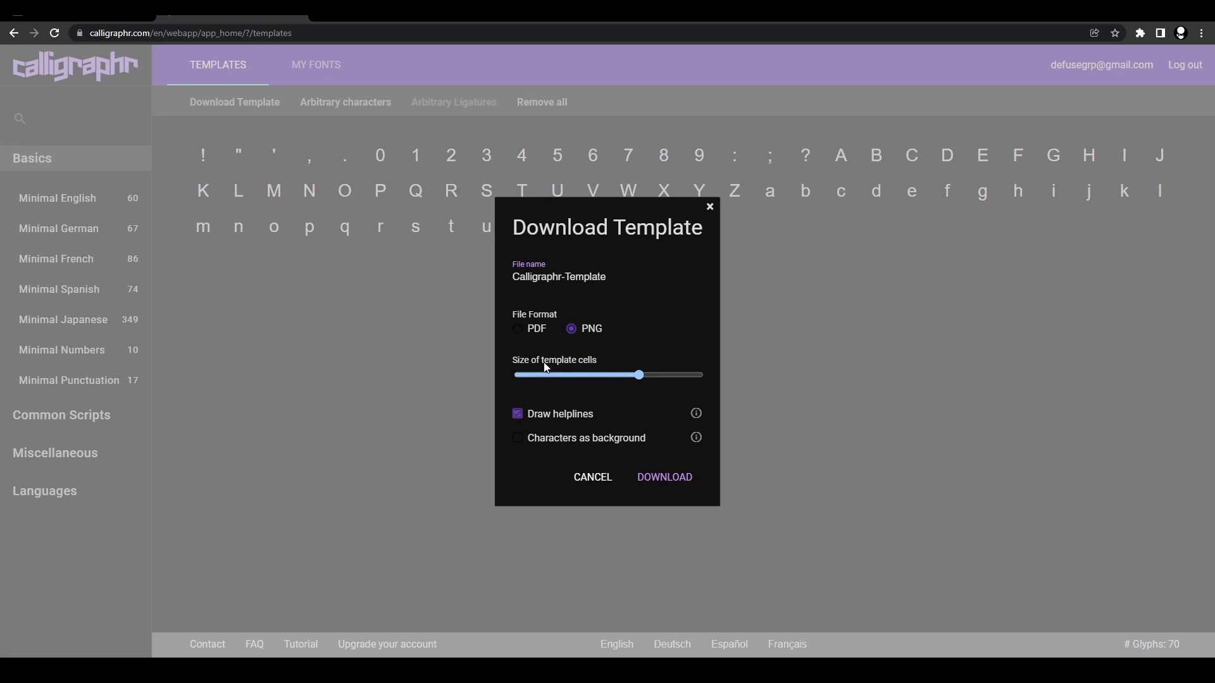
Step: Download the template as PNG pages with the cell size slider at maximum
left_click_drag(639, 375, 701, 375)
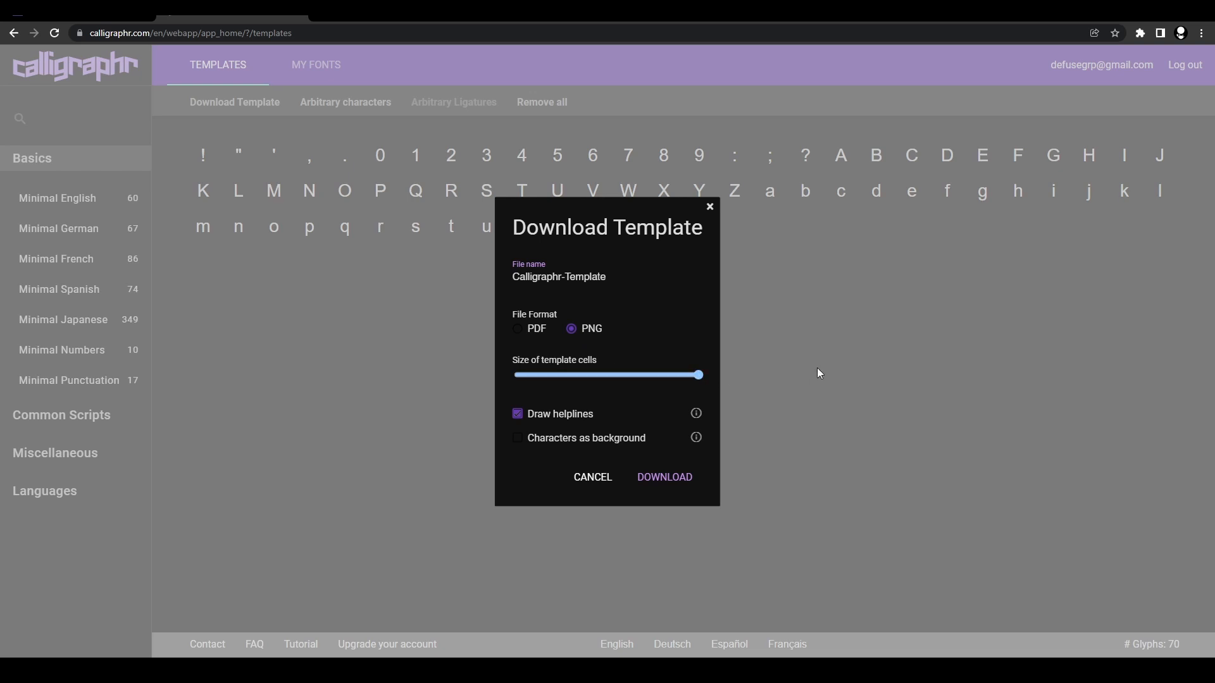
mouse_move(628, 426)
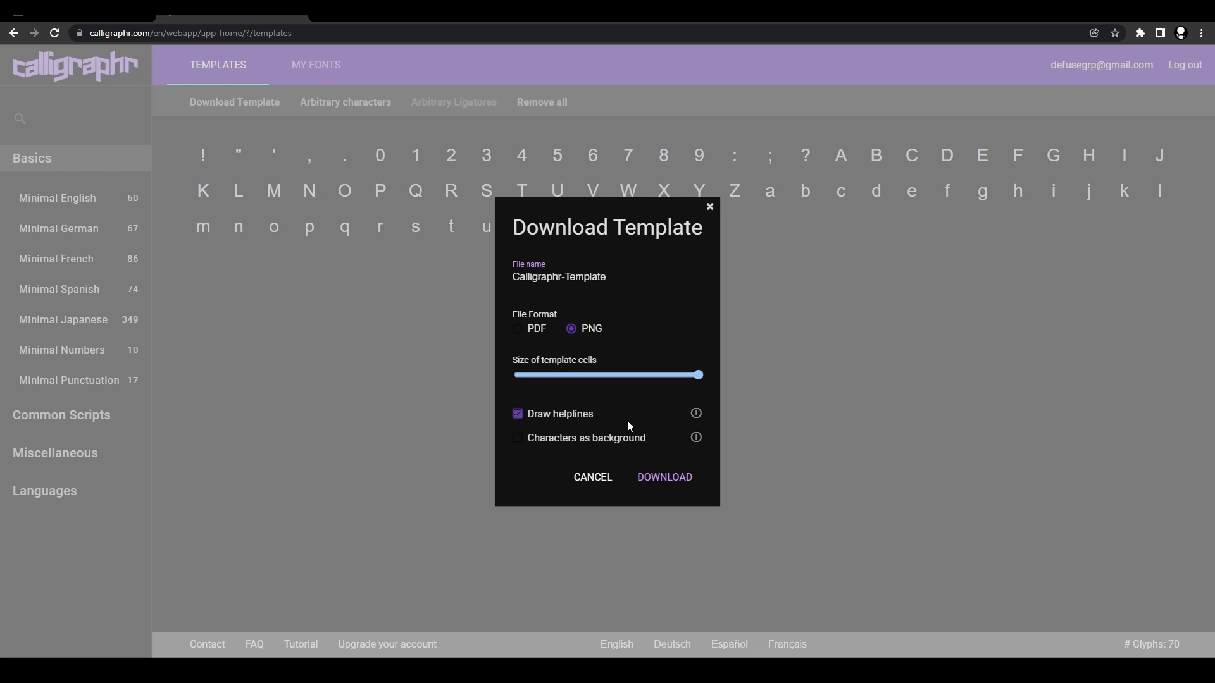
left_click(664, 477)
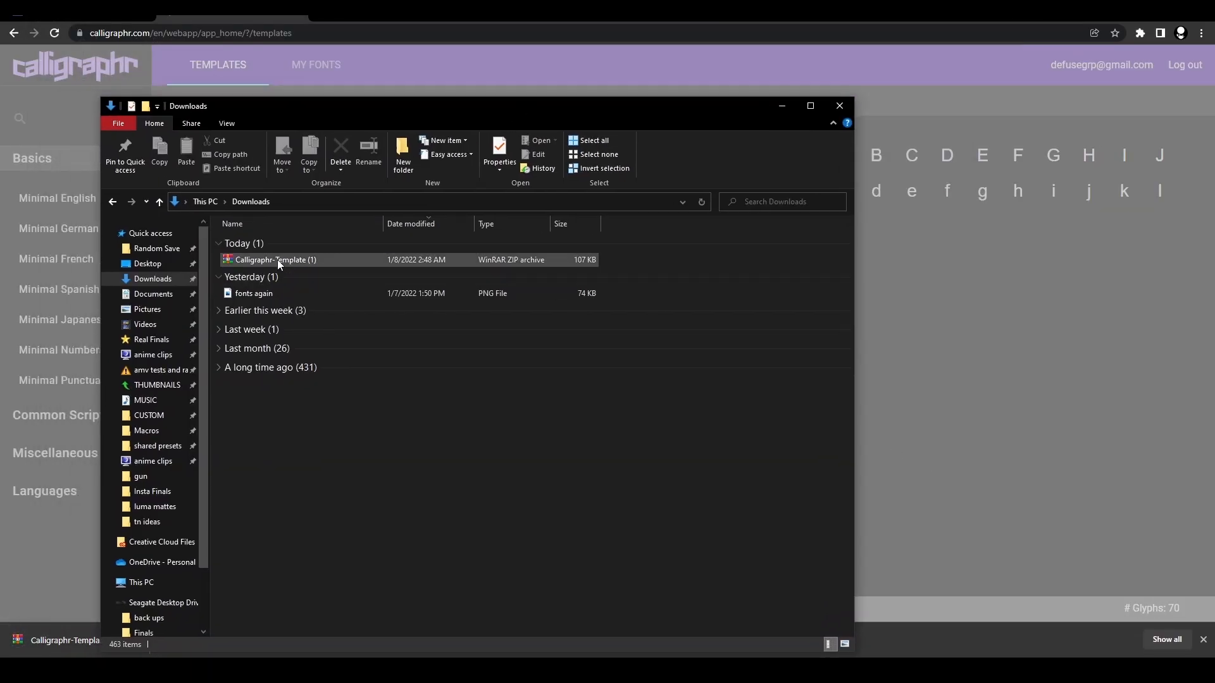
Step: Extract the template ZIP into five PNG pages in Downloads and preview Calligraphr-Template_1
right_click(276, 259)
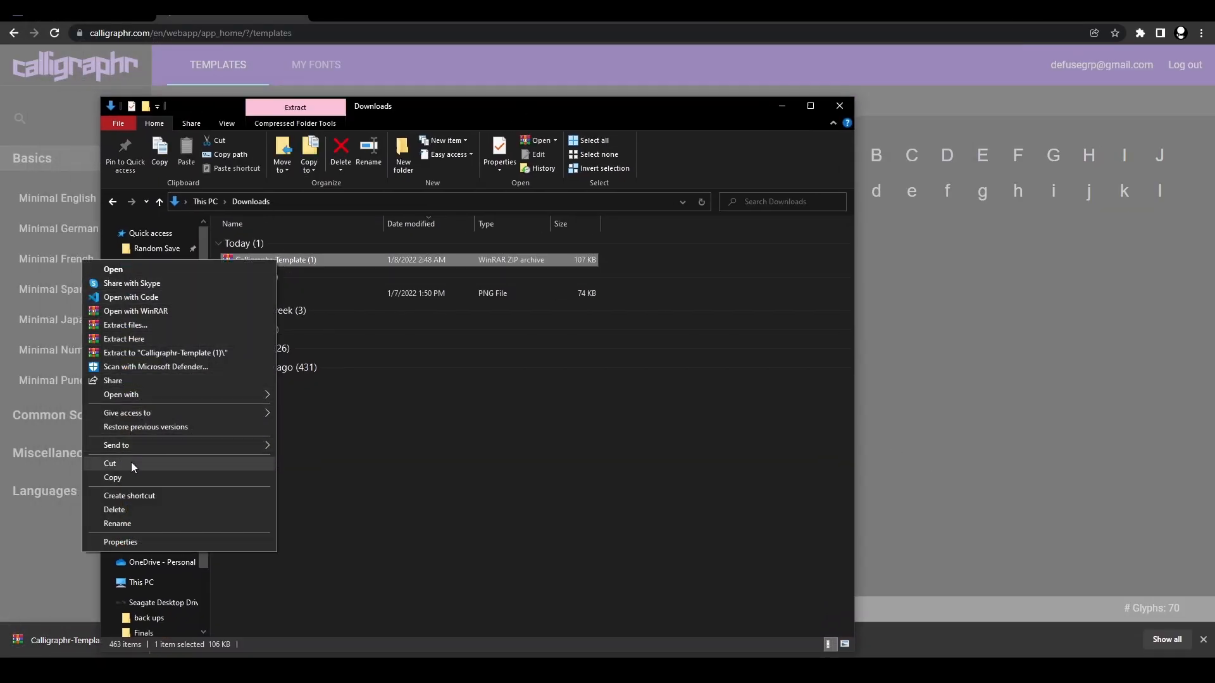
left_click(124, 339)
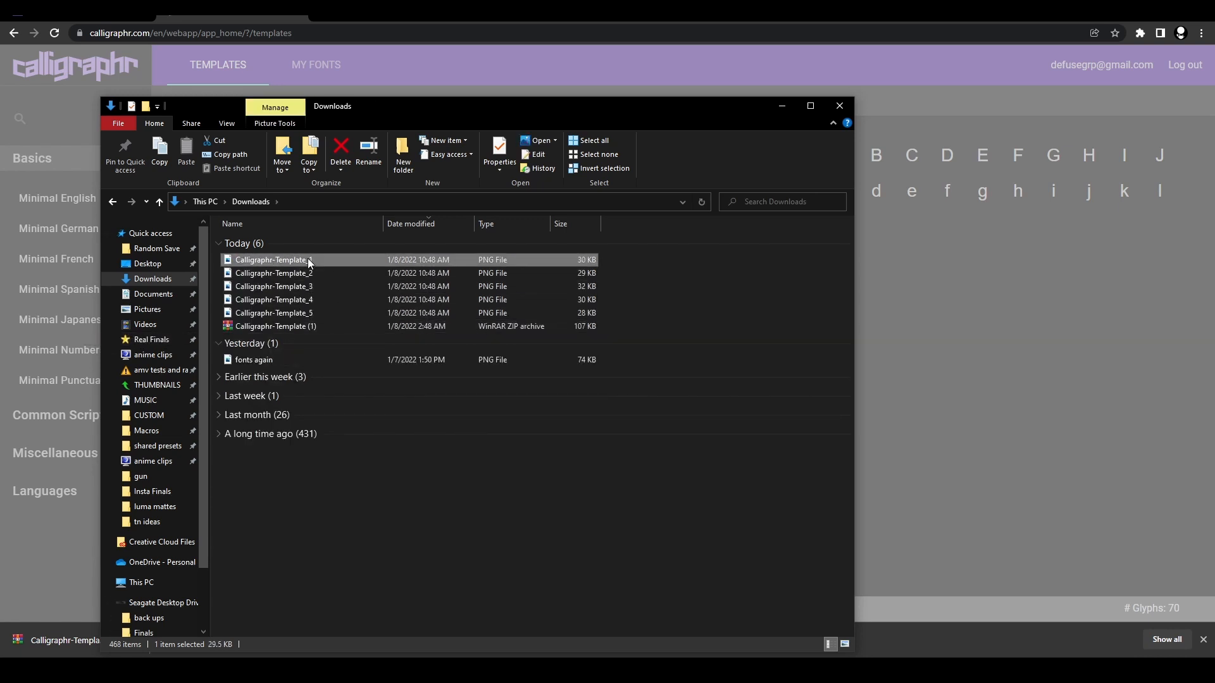
double_click(273, 259)
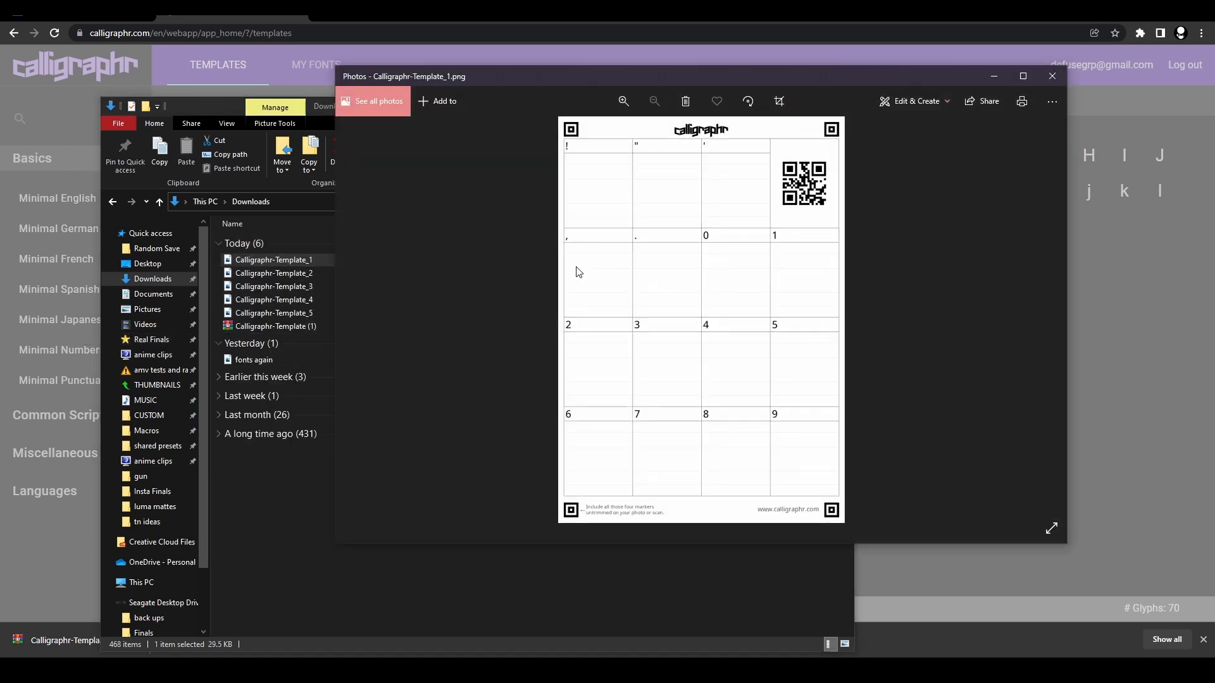
left_click(1052, 76)
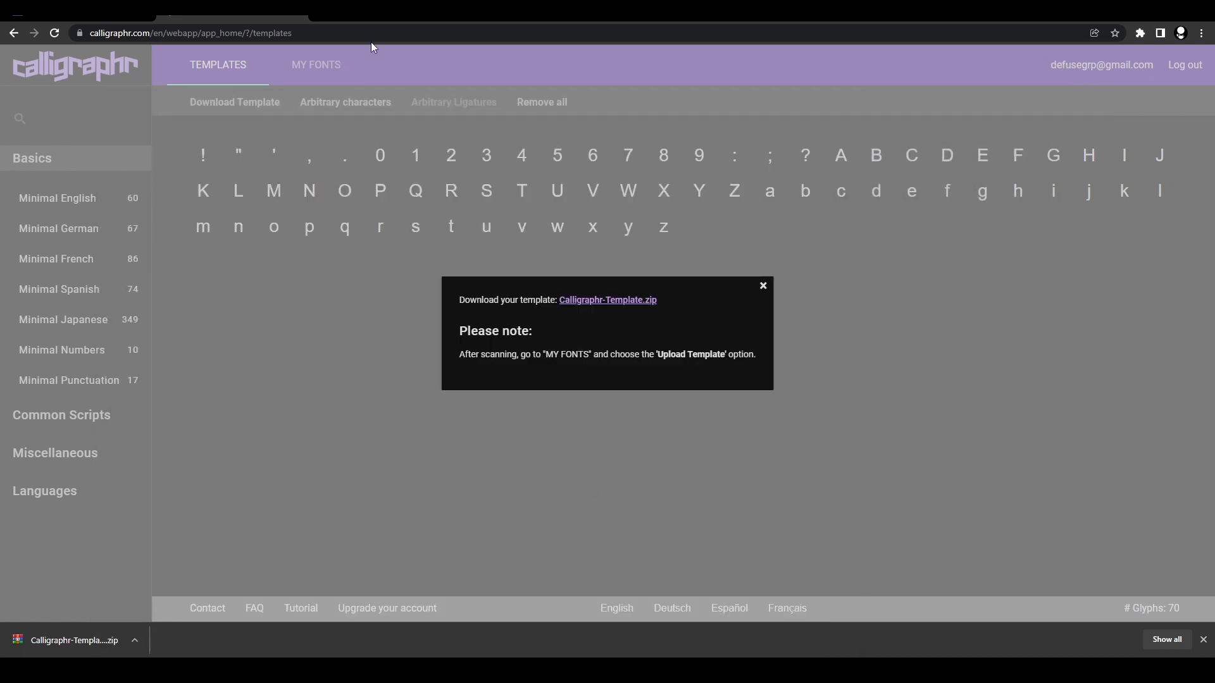
mouse_move(320, 17)
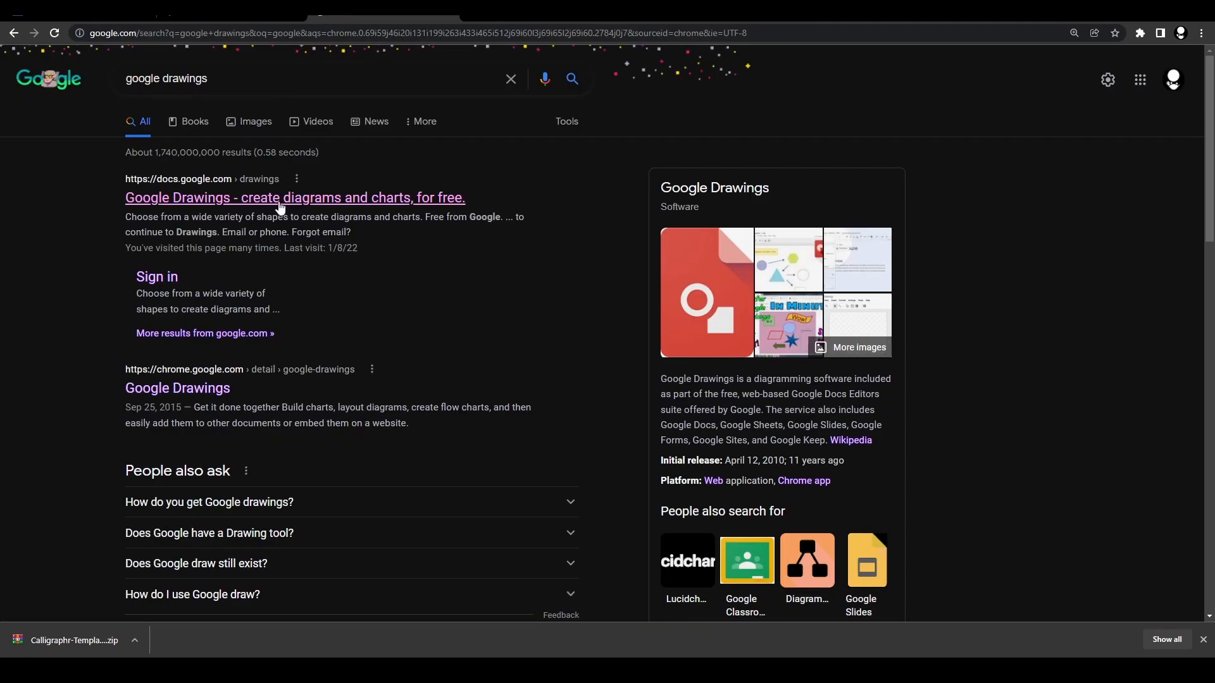
Step: Open a new blank drawing from the Google Drawings search result
left_click(294, 197)
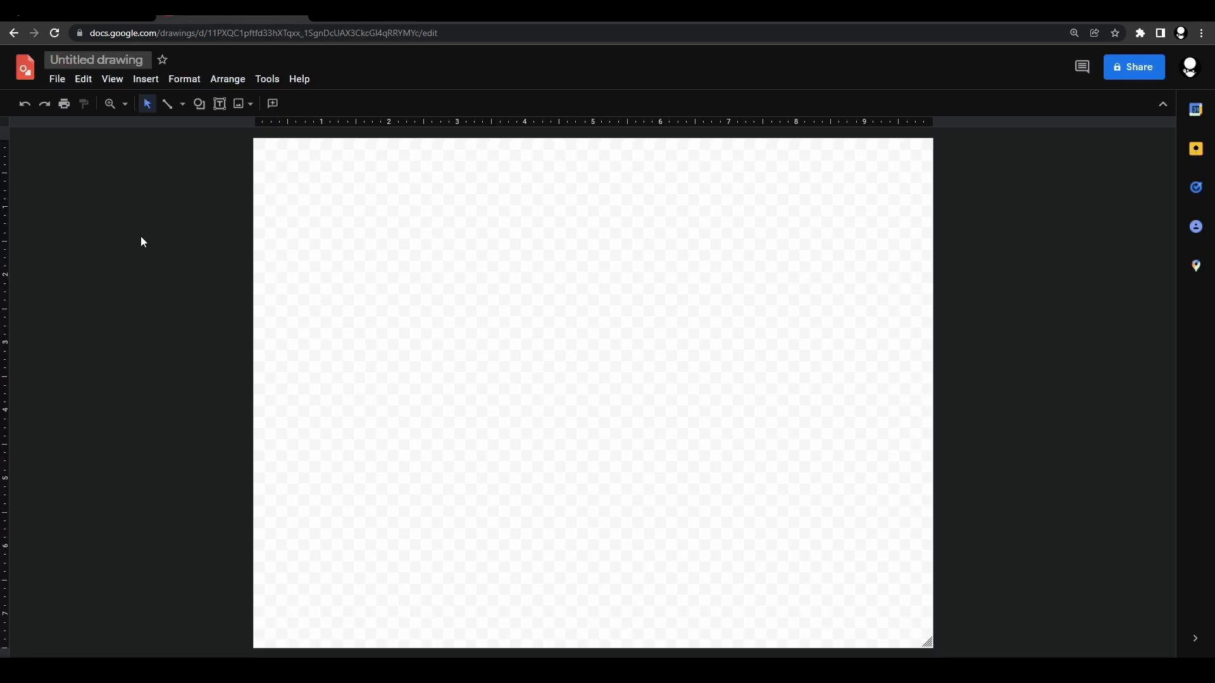
Step: Choose a Custom page size in Page setup with width 7.75 inches, then select the height field
left_click(56, 78)
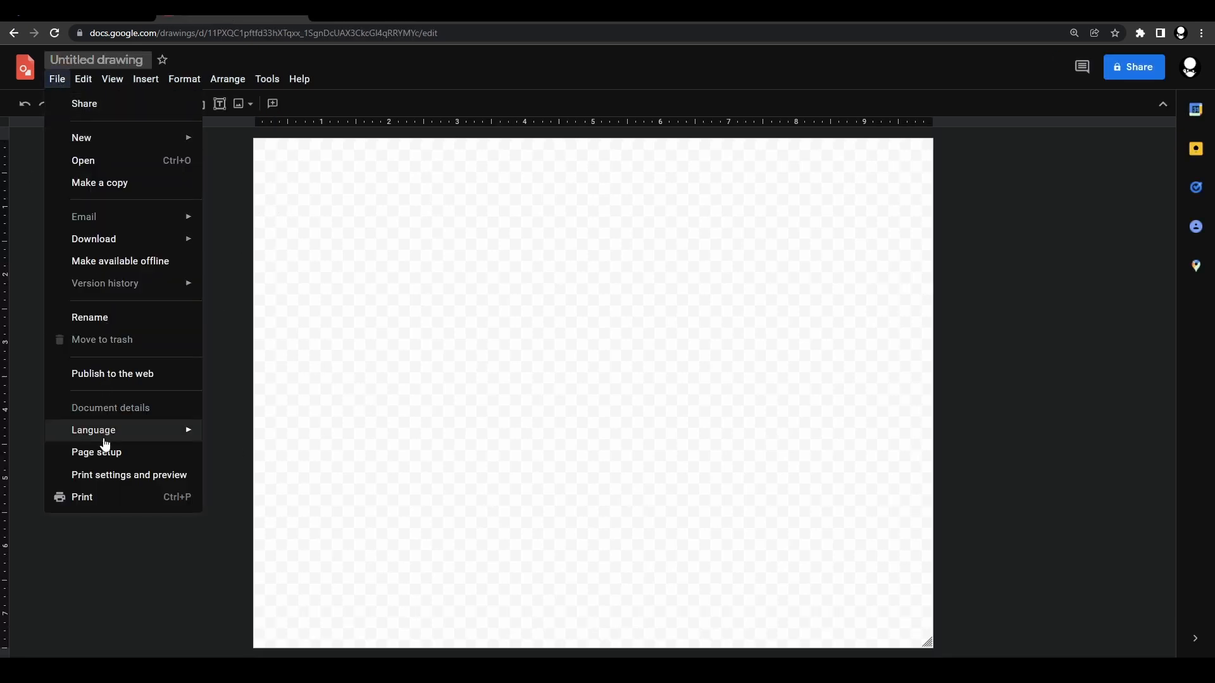
left_click(97, 452)
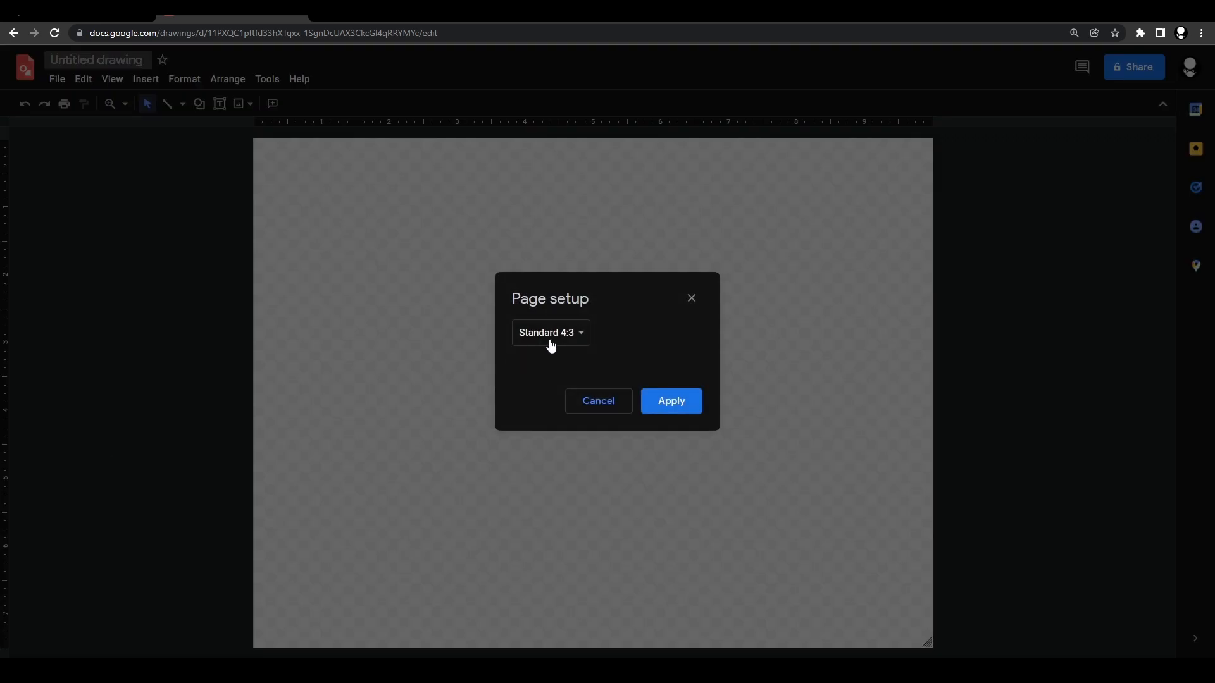
left_click(550, 332)
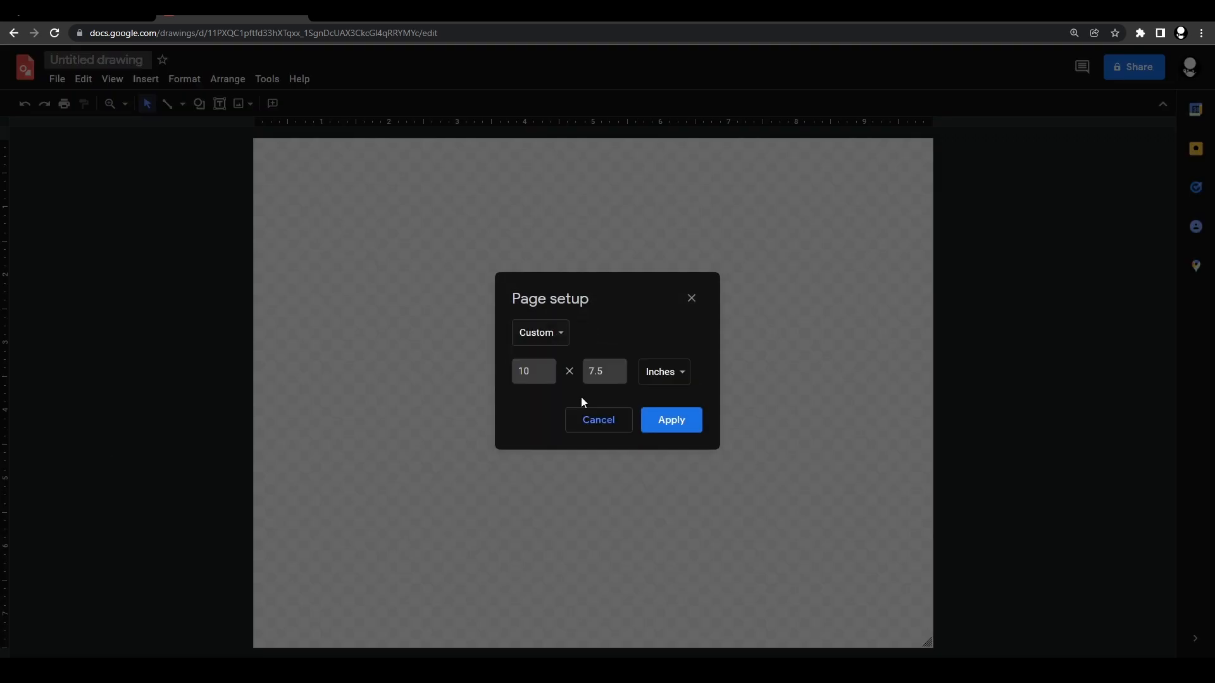
mouse_move(605, 371)
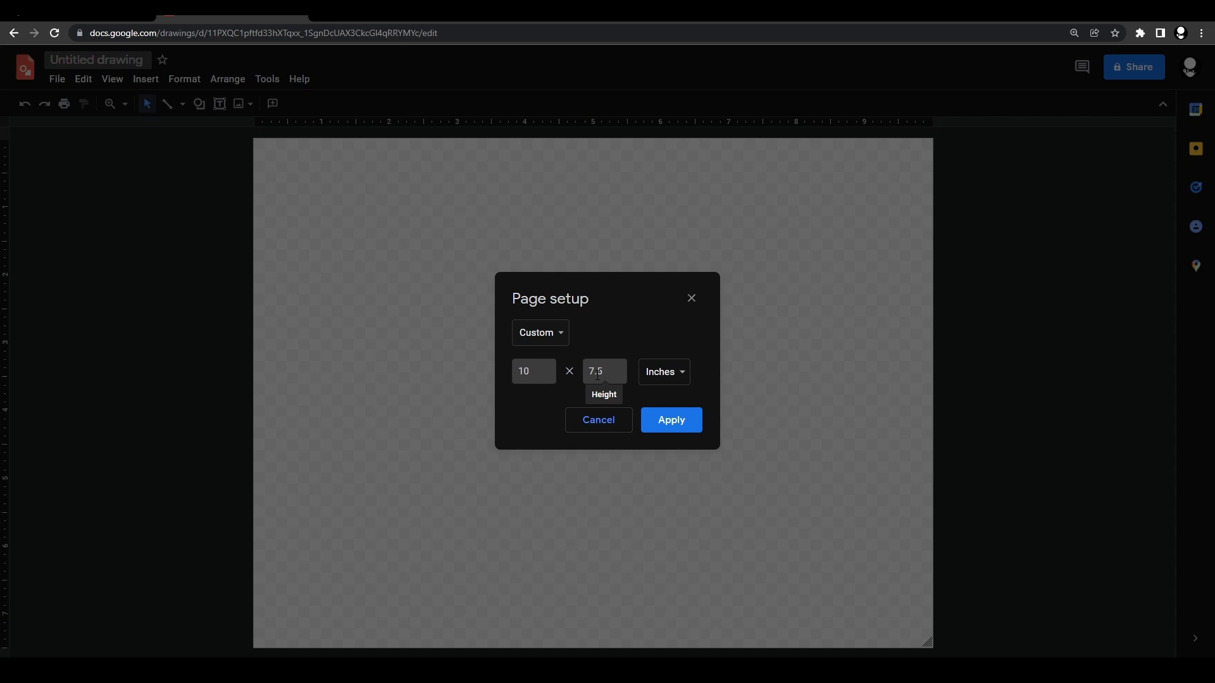
left_click(533, 372)
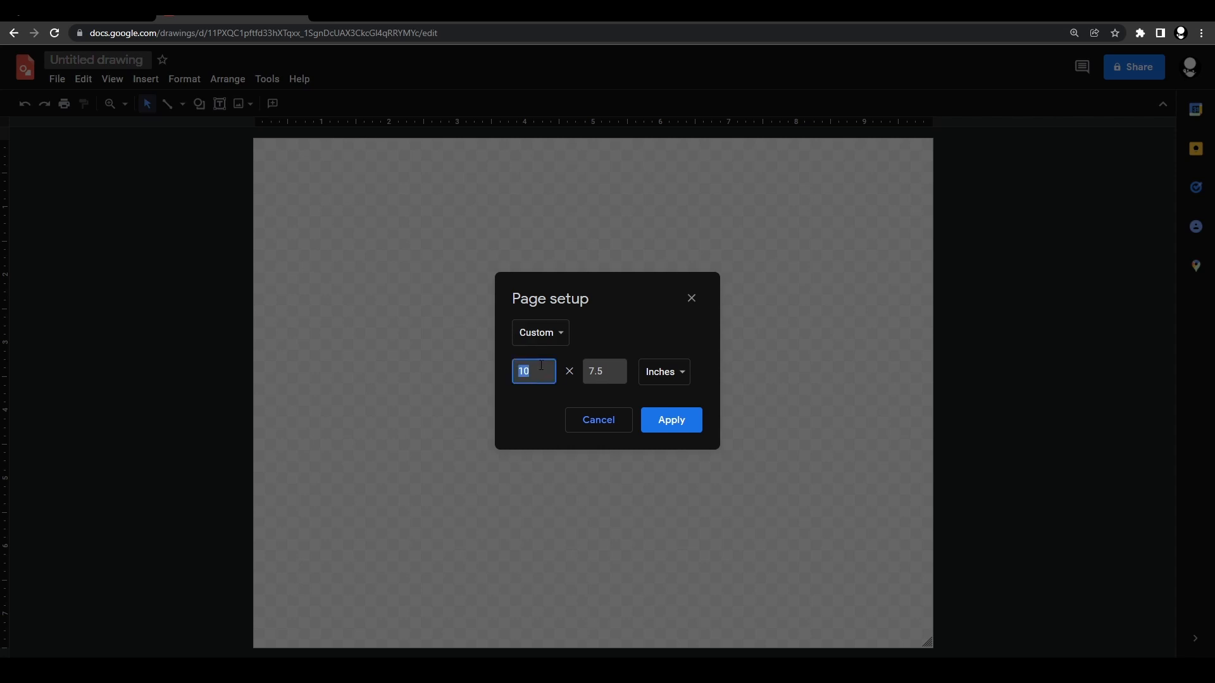
type("7.75")
left_click(605, 371)
type("1")
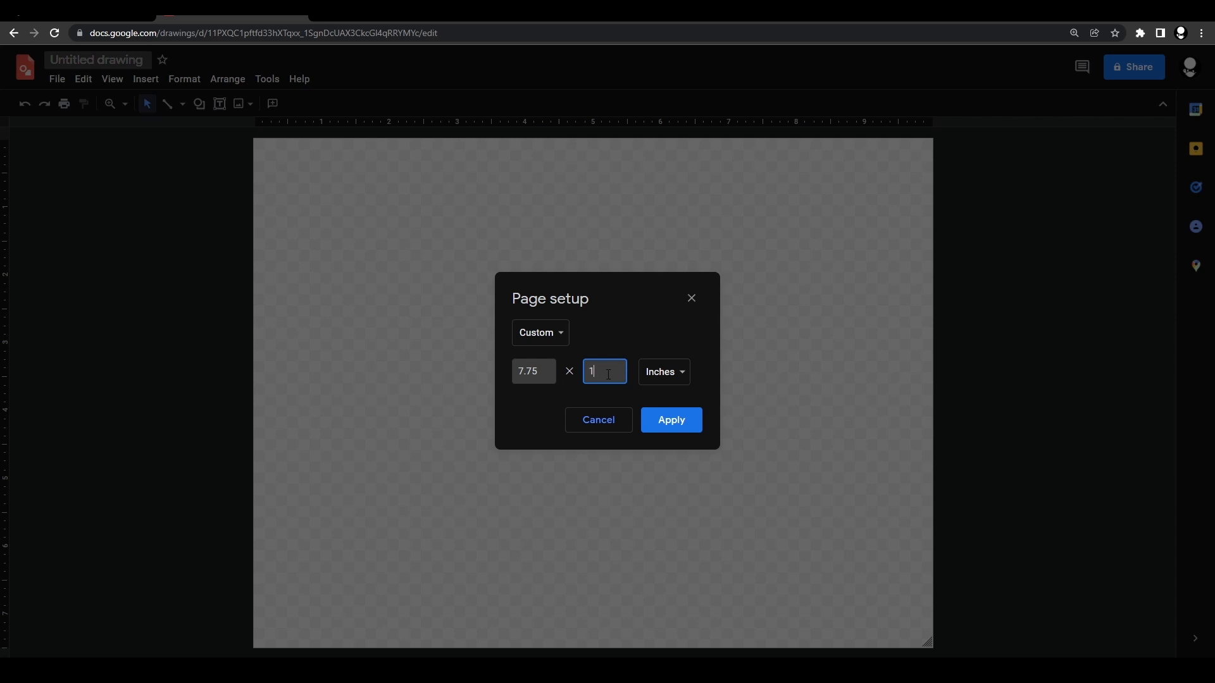
left_click(670, 419)
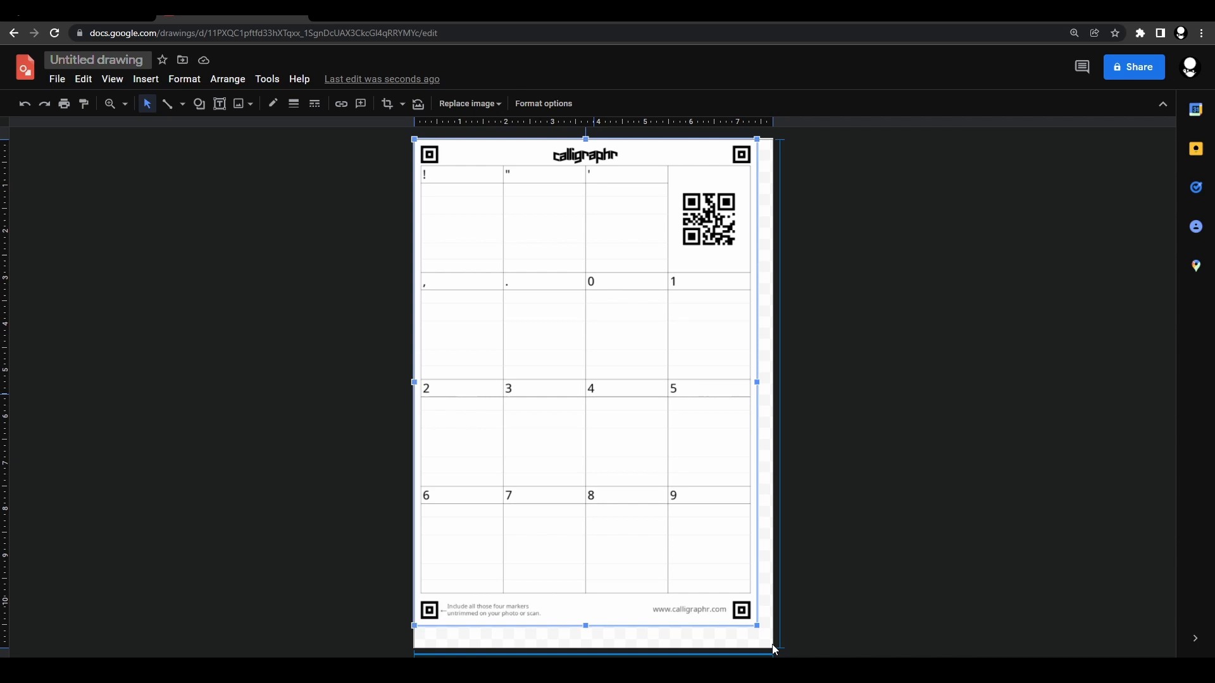
Step: Drag the template image's corner handle so it covers the whole page
left_click_drag(772, 649, 769, 649)
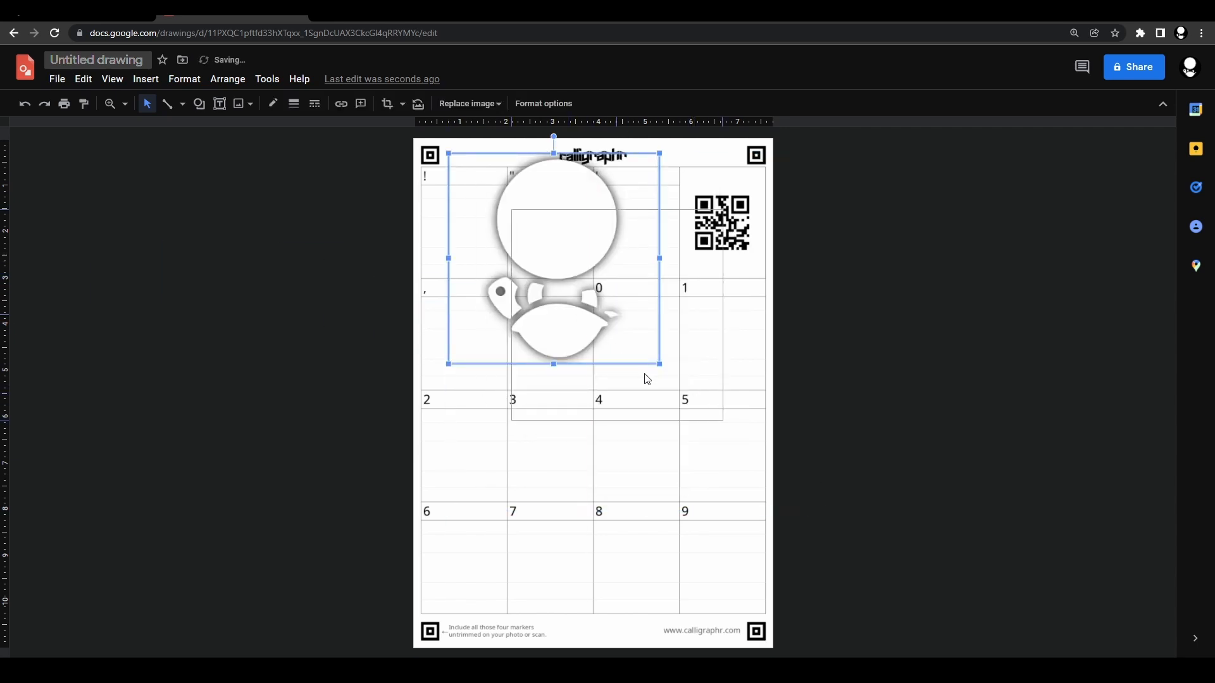
Step: Shrink the logo image and fit it inside the template box under '1'
left_click_drag(658, 365, 632, 329)
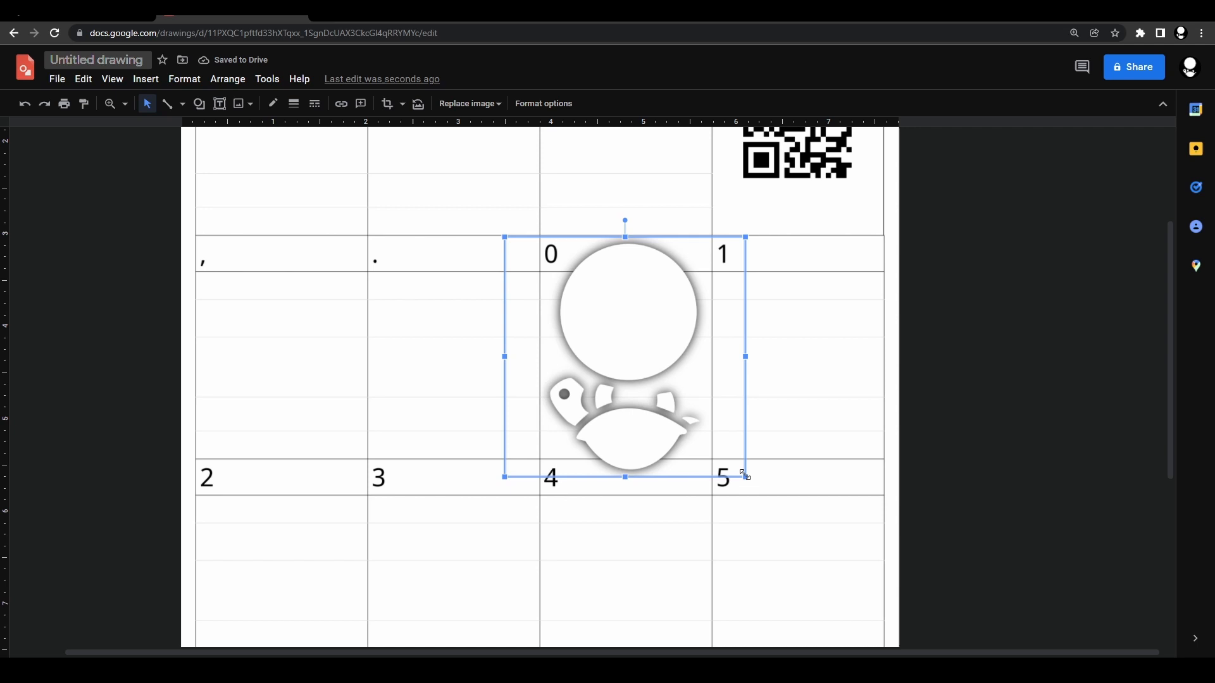
left_click_drag(745, 476, 660, 391)
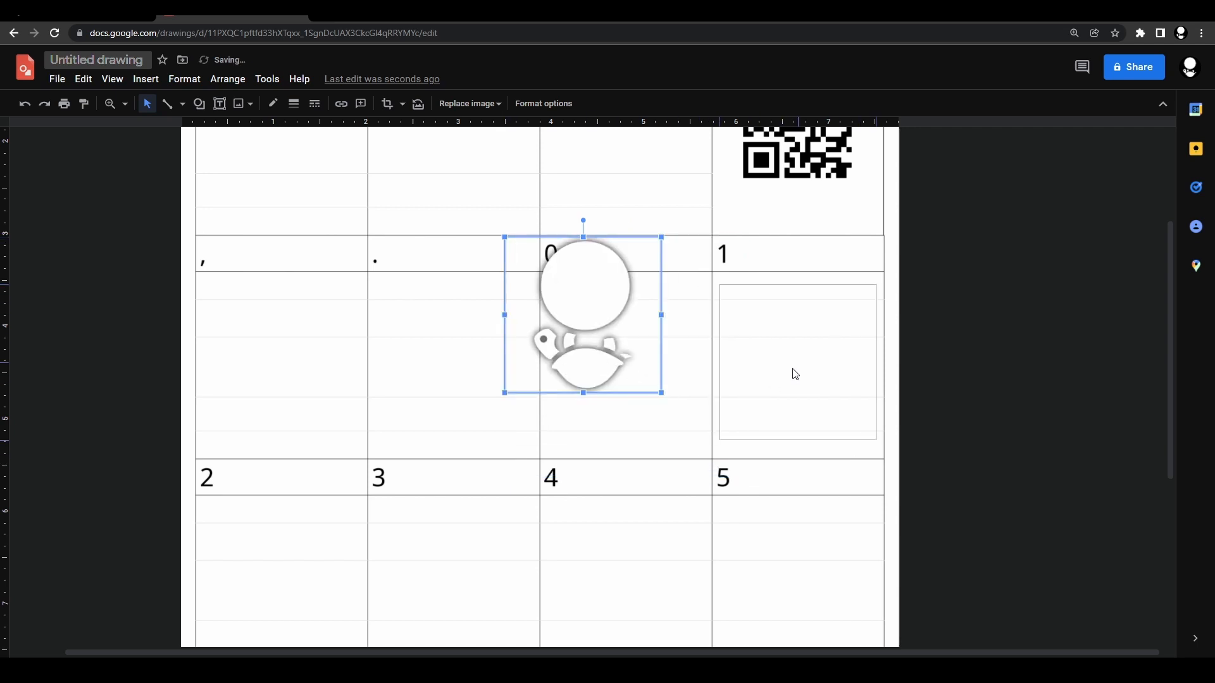
left_click_drag(582, 314, 804, 368)
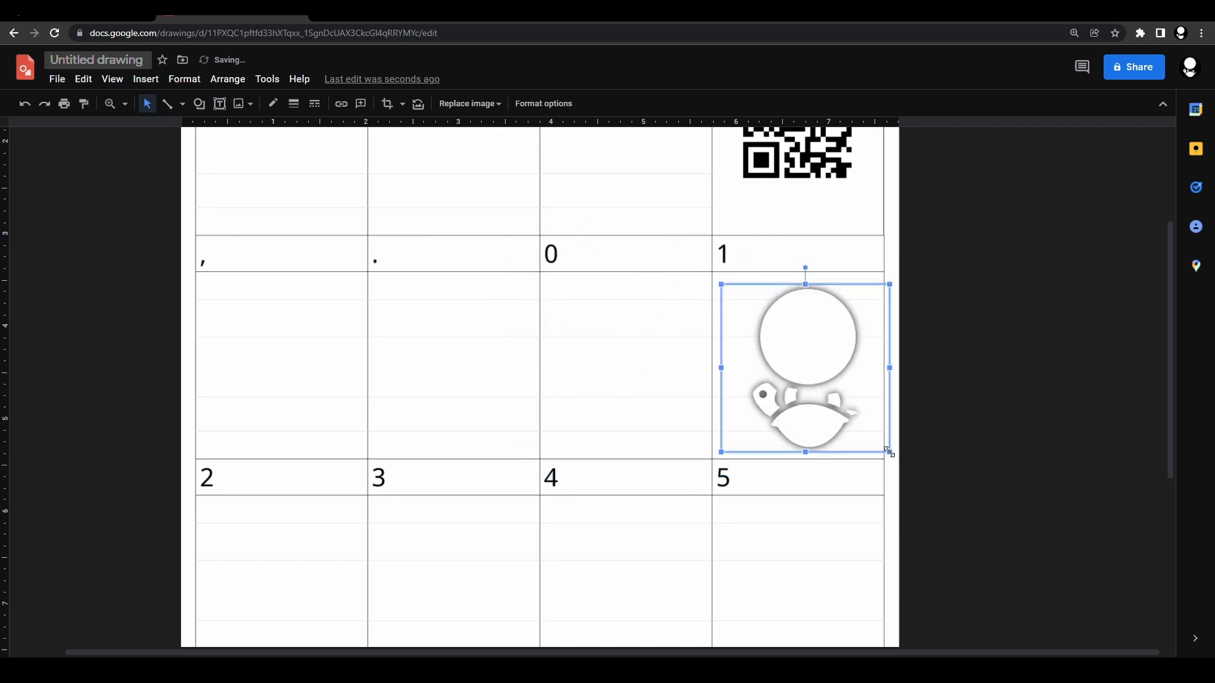
left_click_drag(888, 452, 881, 446)
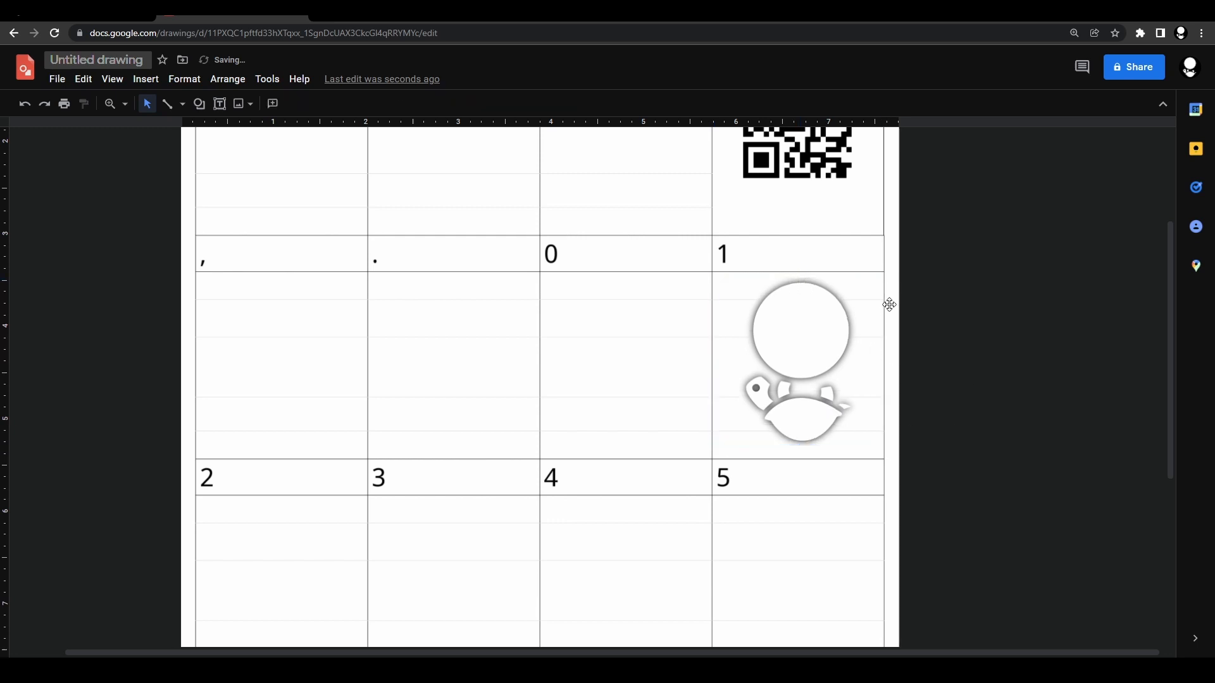
left_click(801, 360)
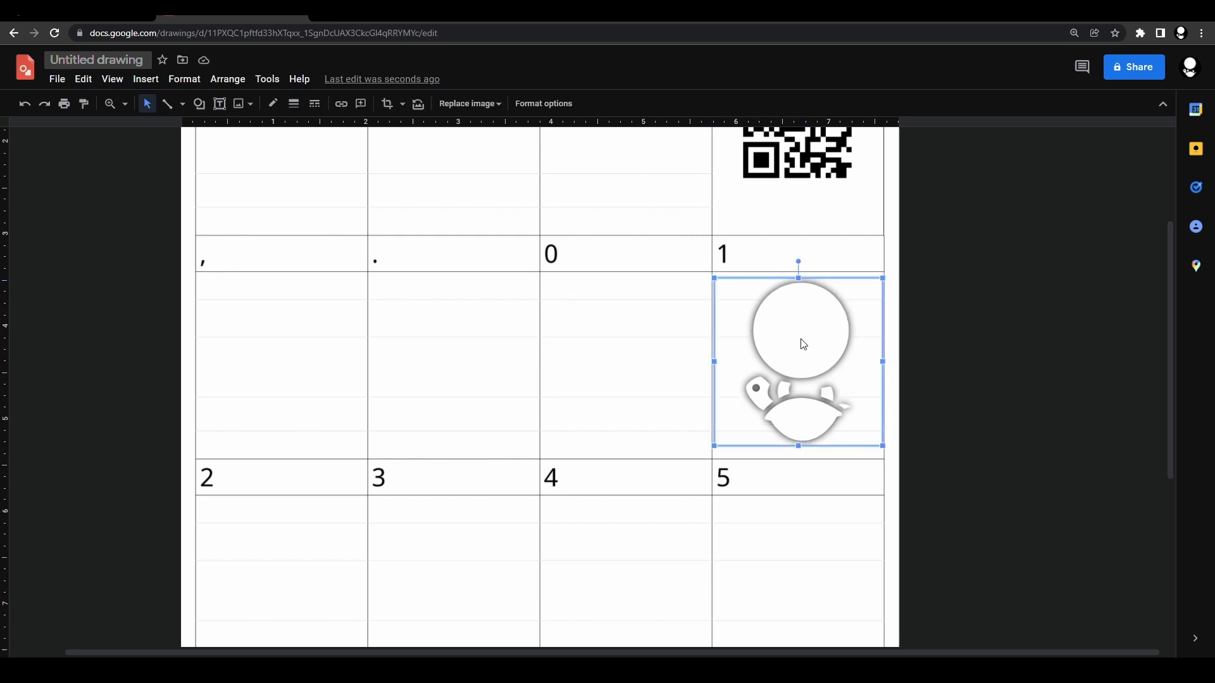
Step: Recolor the logo solid black via Format options, then download the drawing as a PNG image
right_click(804, 345)
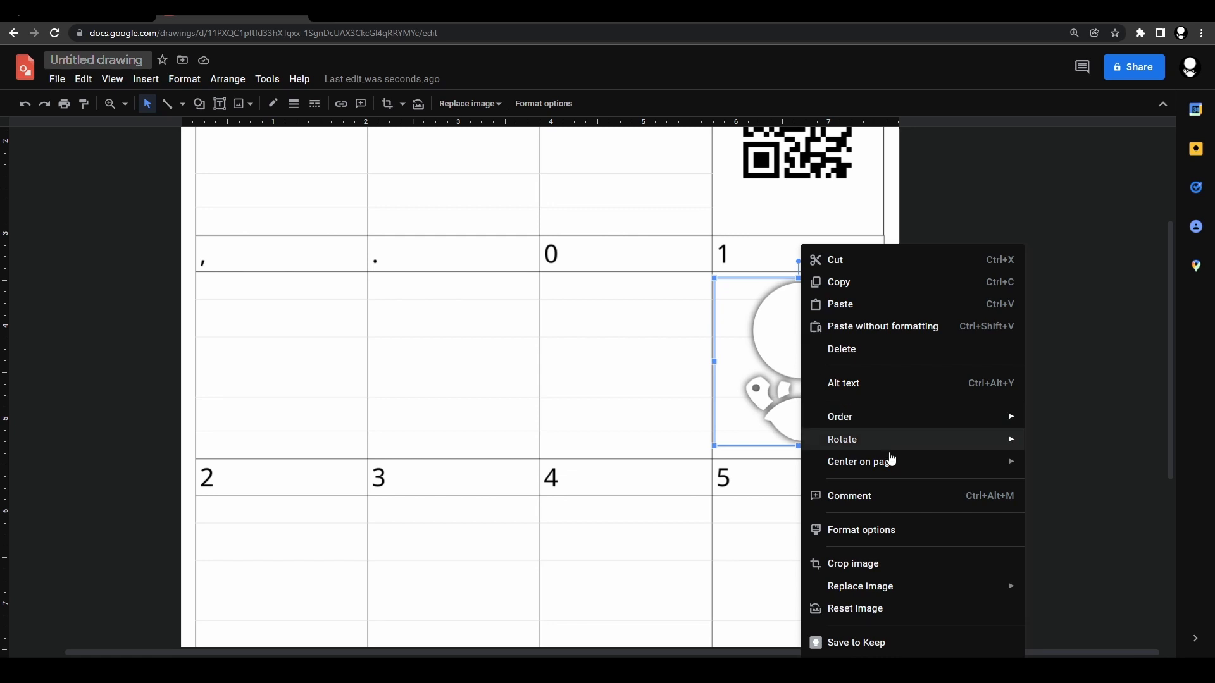
left_click(861, 530)
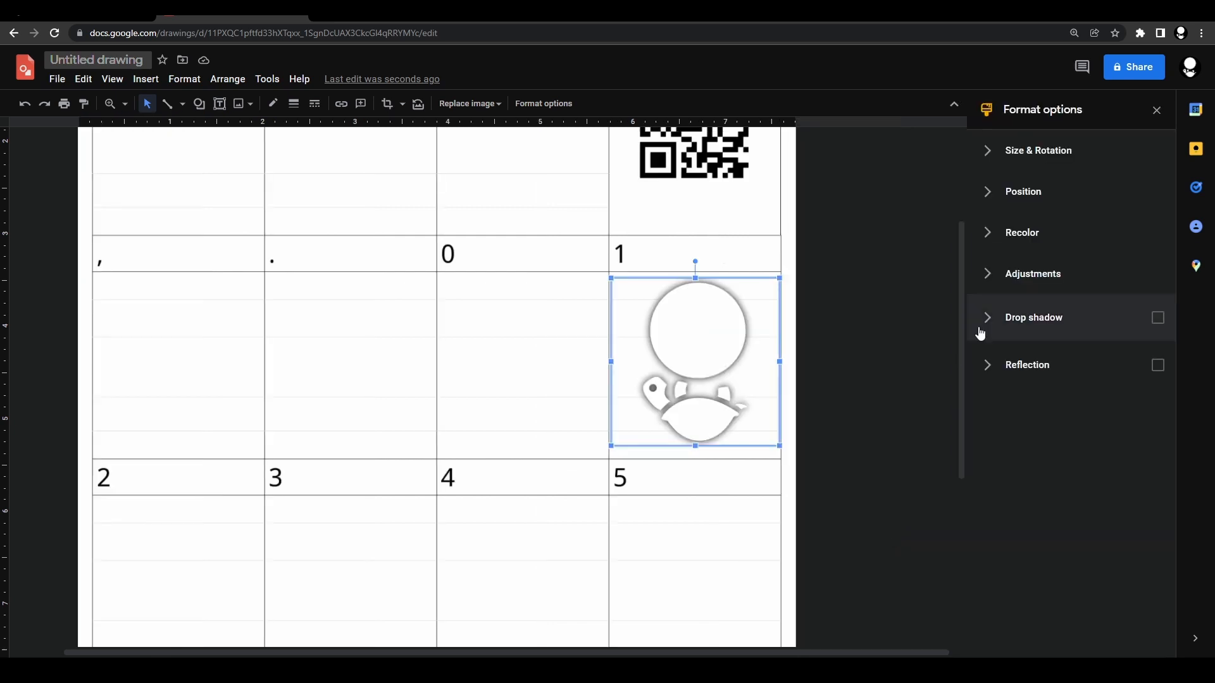
left_click(1022, 232)
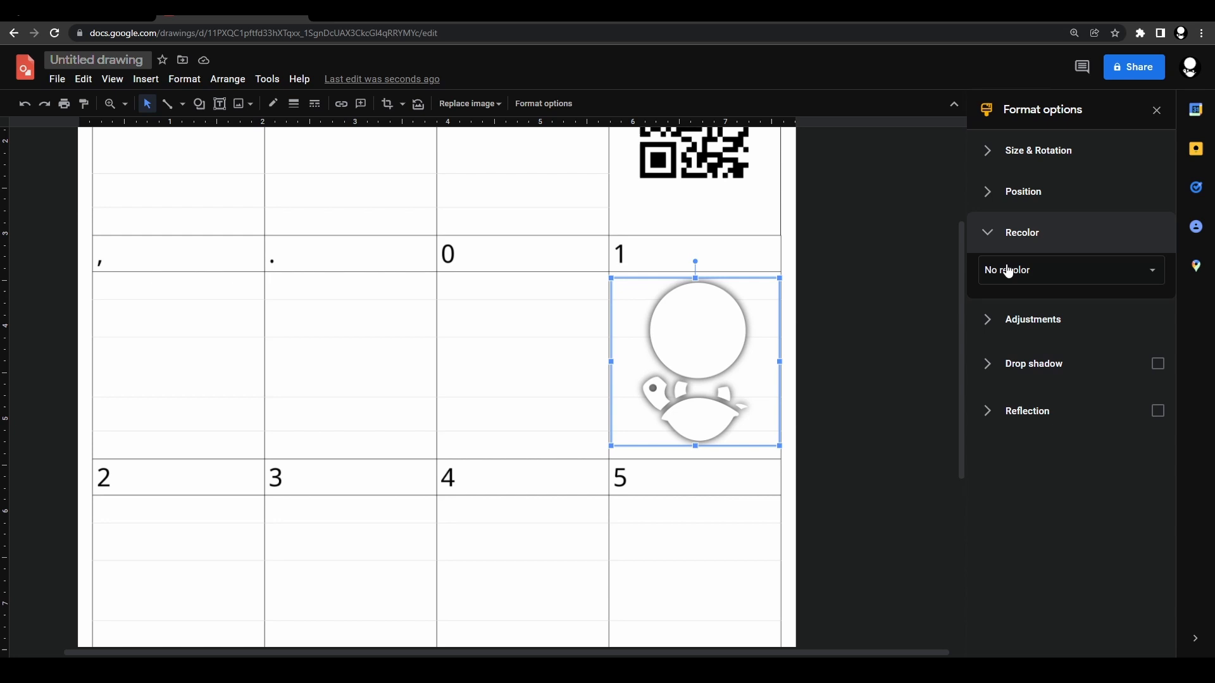
left_click(1071, 270)
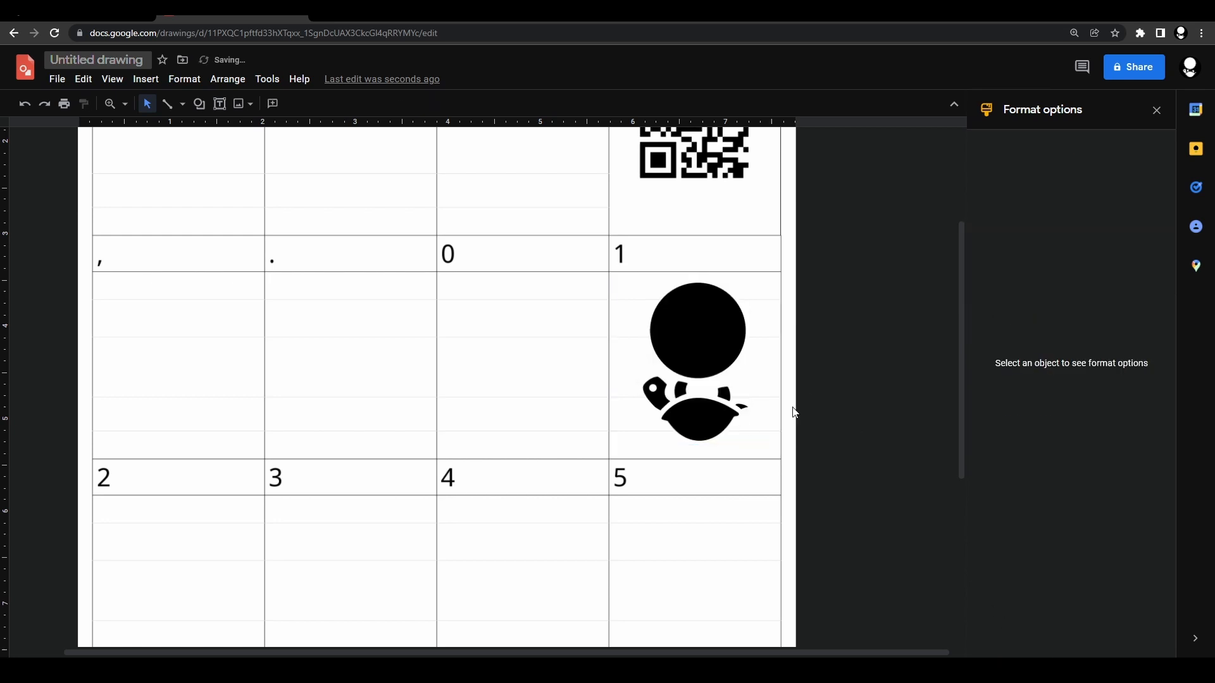
left_click(1156, 110)
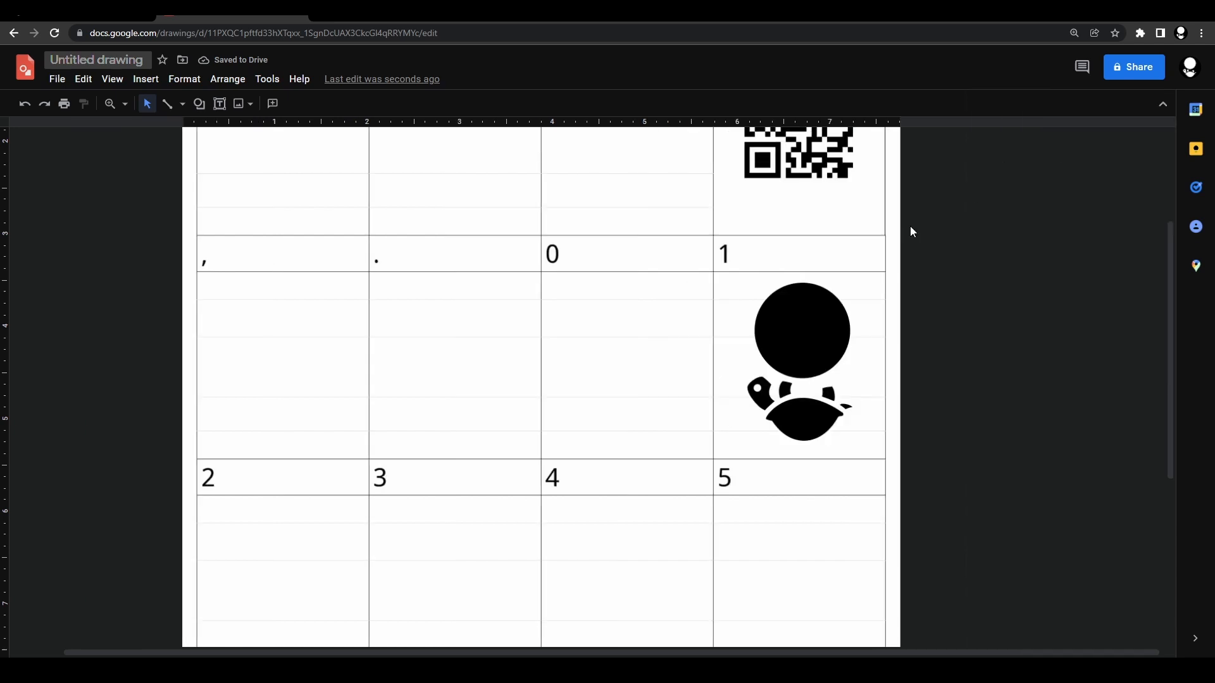
left_click(56, 78)
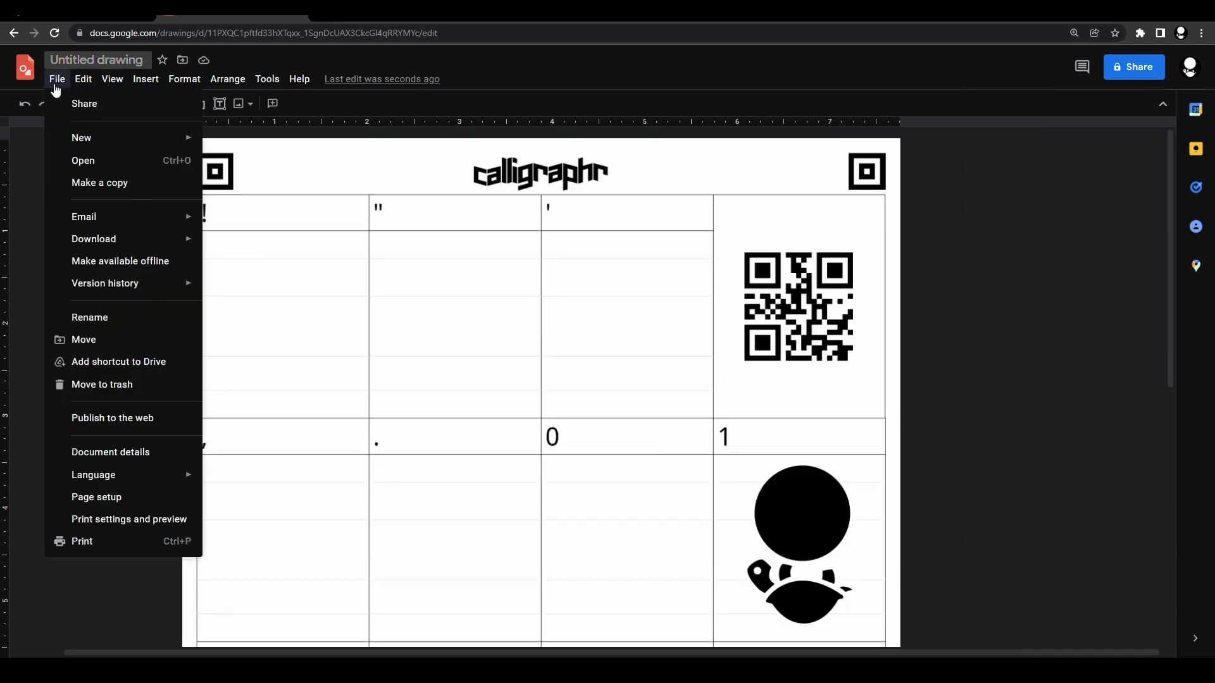
left_click(93, 238)
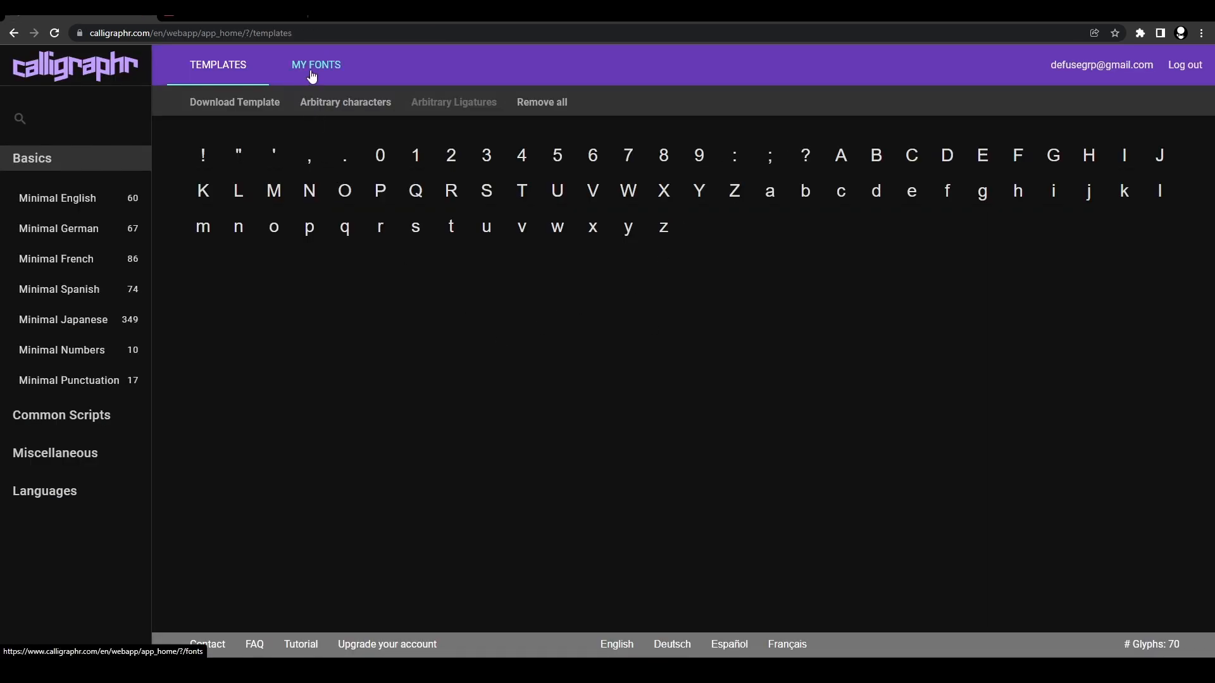
Step: Upload the 'Untitled drawing' file from Downloads as a filled template under My Fonts
left_click(316, 65)
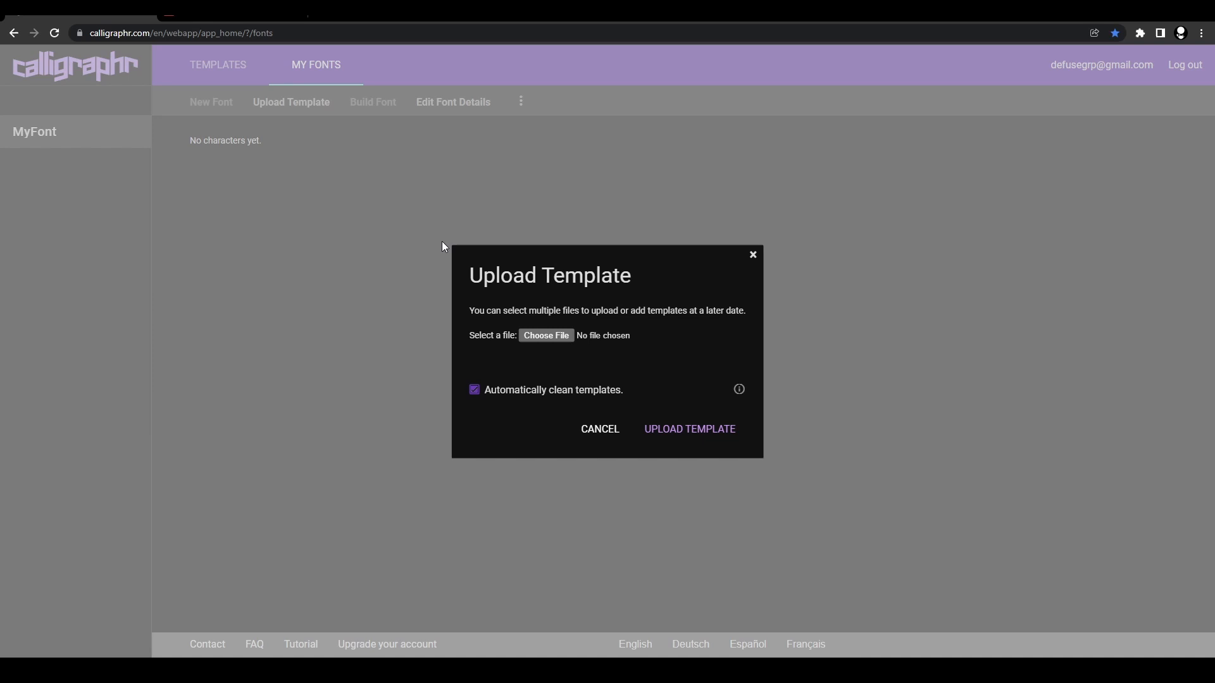
left_click(546, 335)
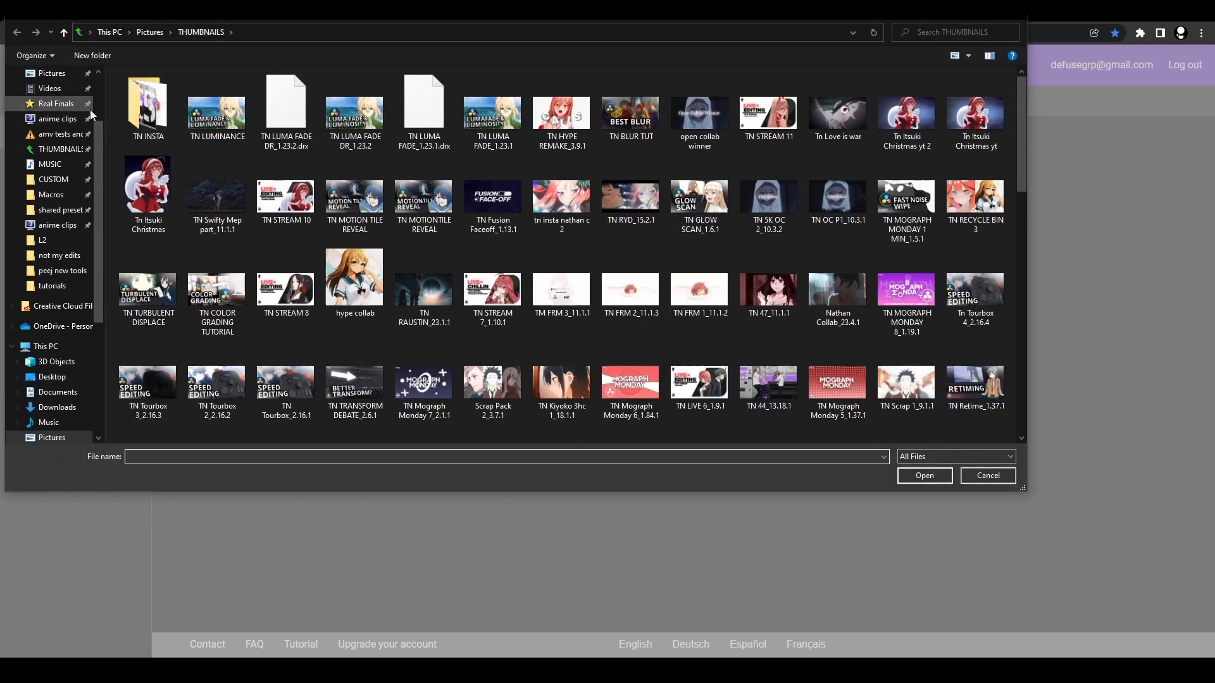
left_click(57, 128)
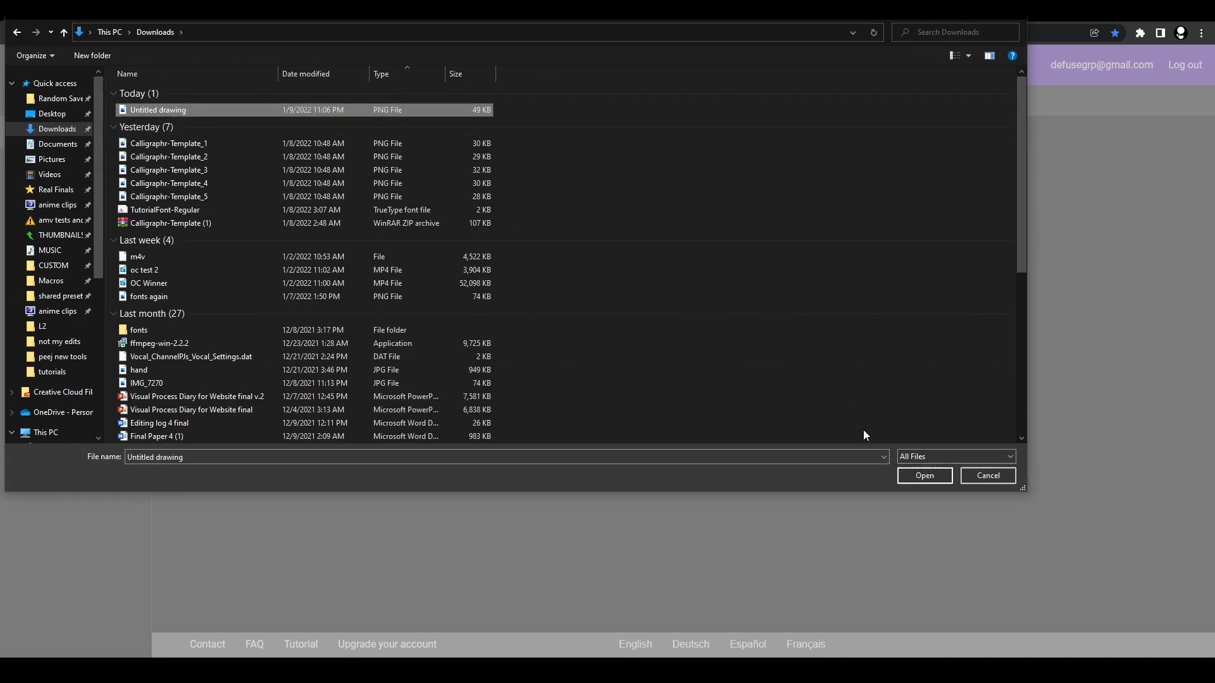
left_click(924, 475)
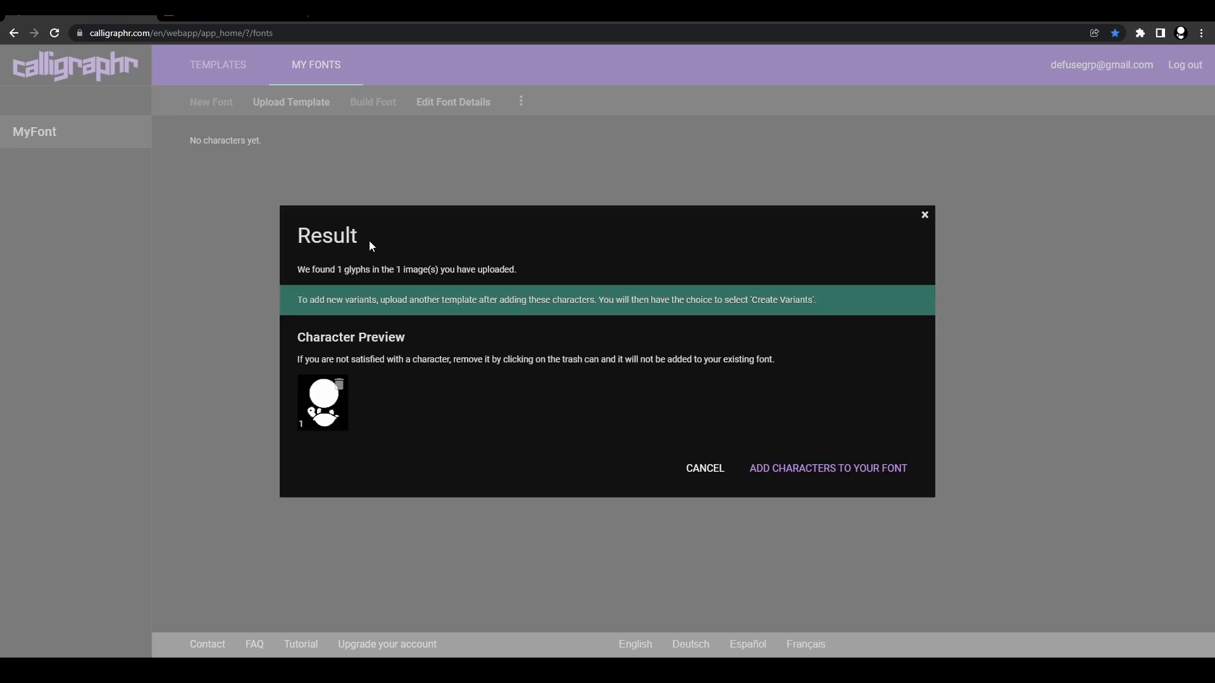
mouse_move(653, 419)
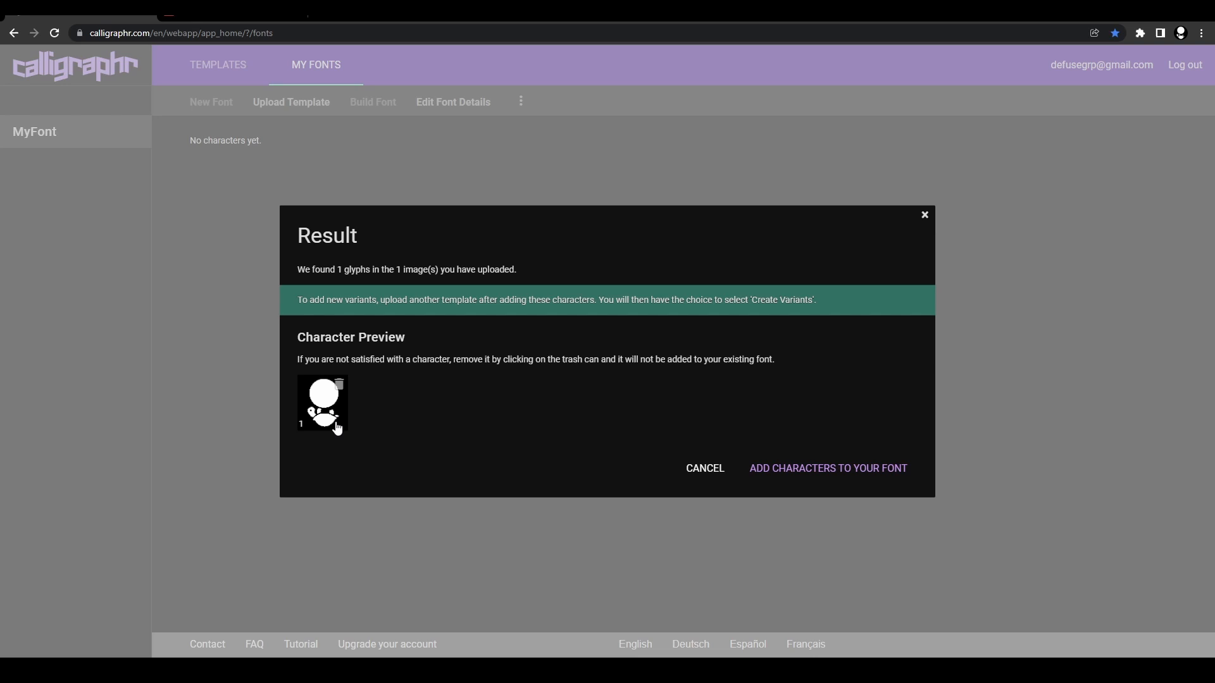
Step: Add the detected black figure glyph to MyFont, bringing the glyph count to 1
left_click(827, 468)
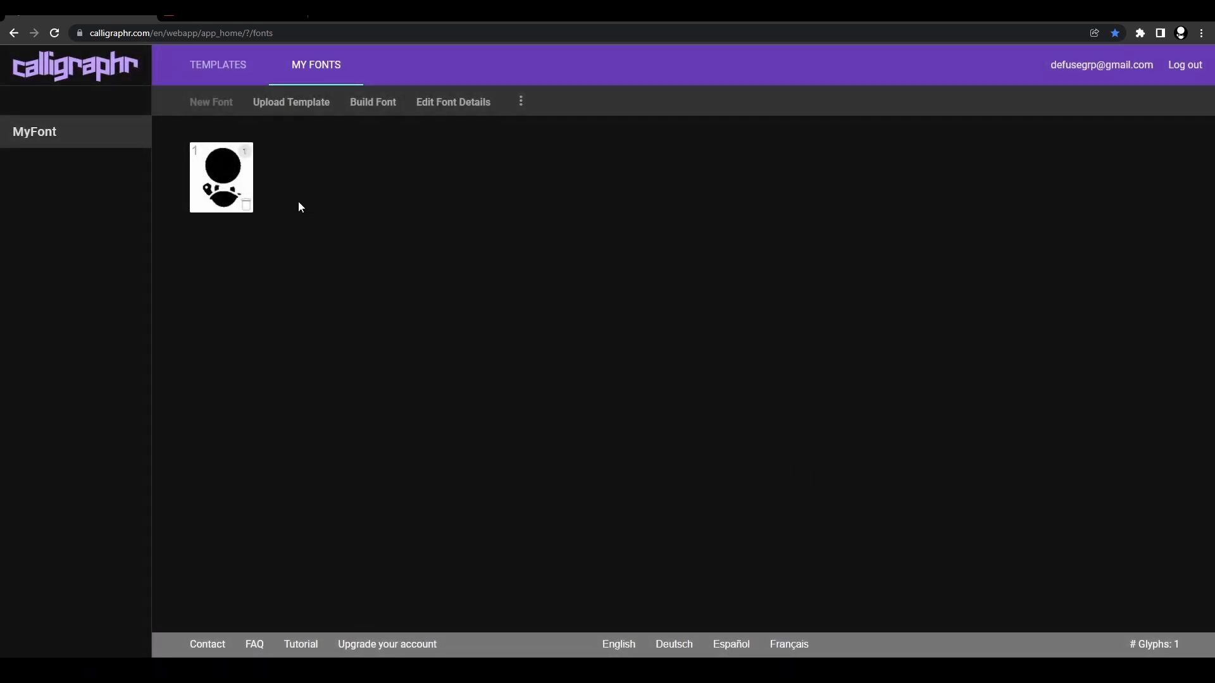
mouse_move(365, 111)
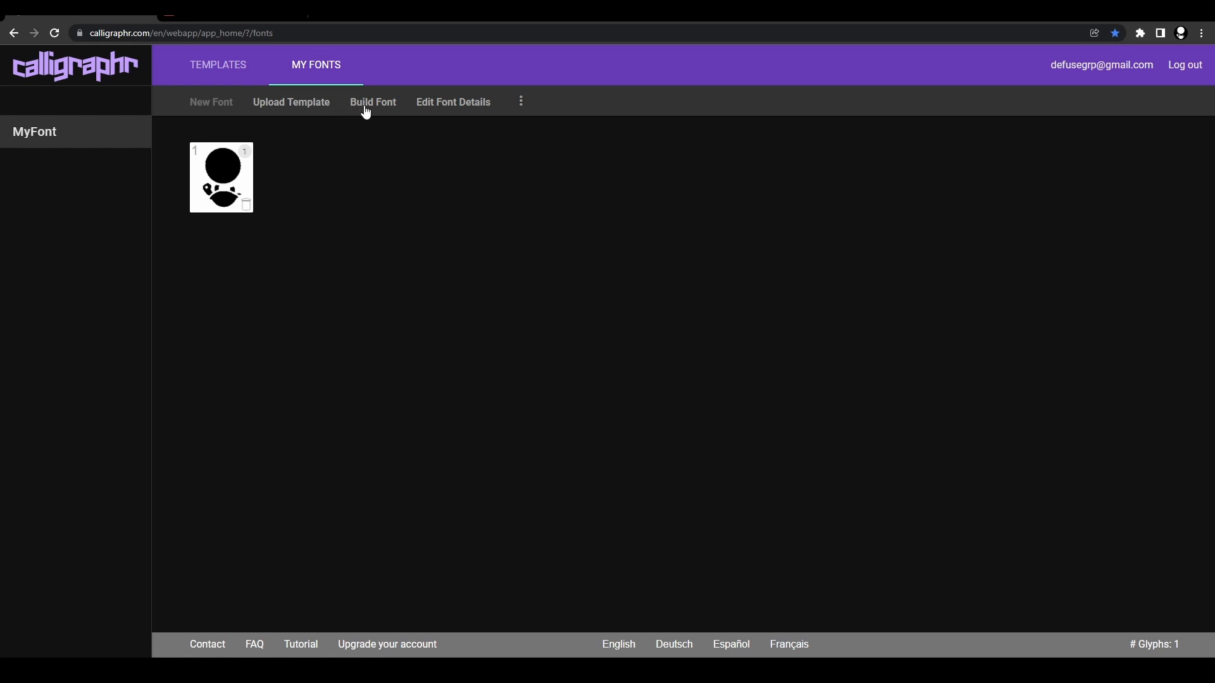
mouse_move(367, 113)
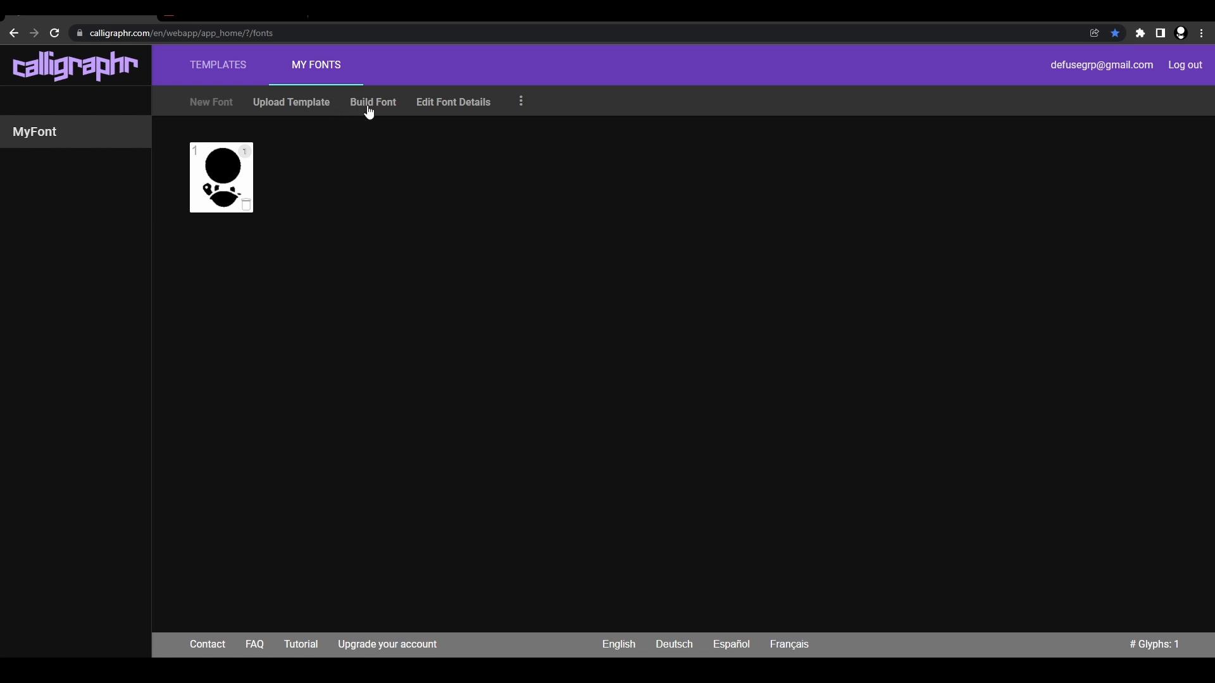
Step: Build the font as 'PeeJ logo' and preview the figure glyph at large size
left_click(373, 101)
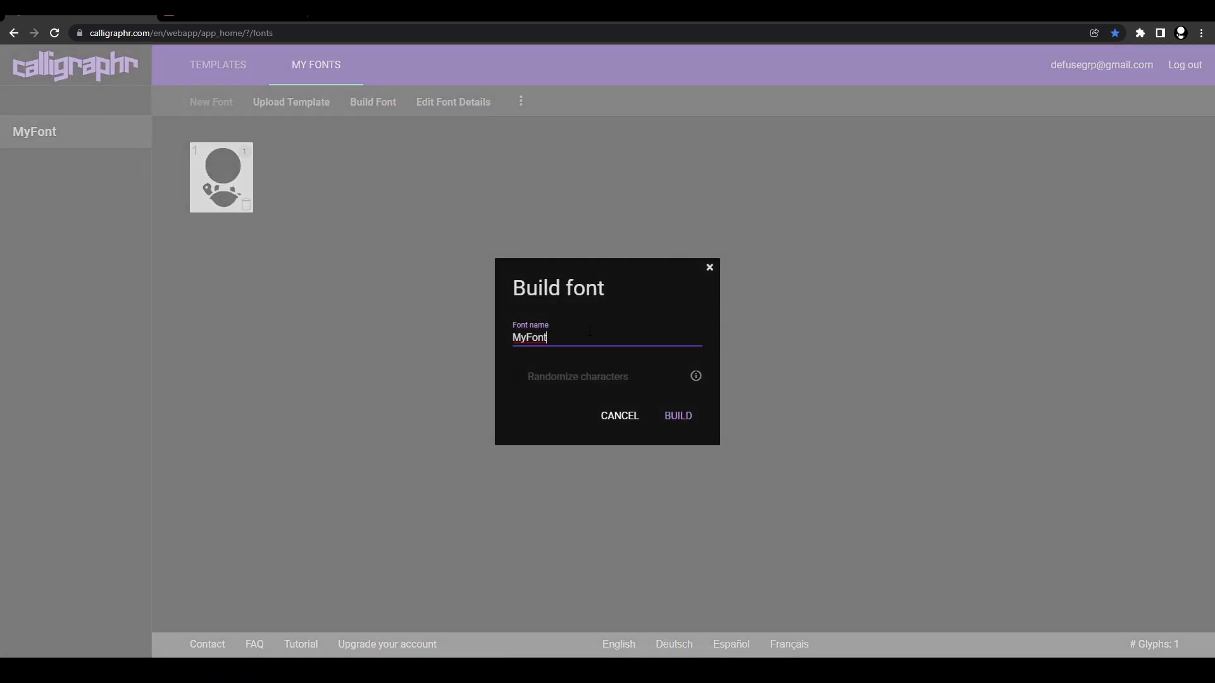
type("PeeJ logo")
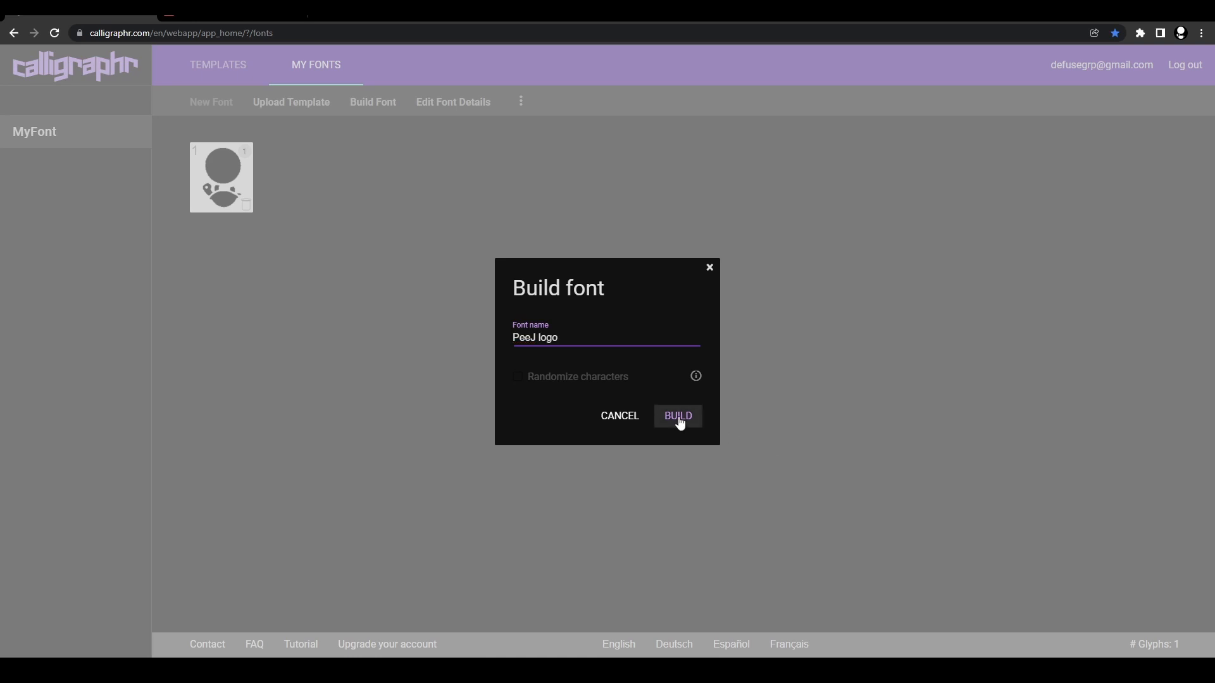
left_click(677, 416)
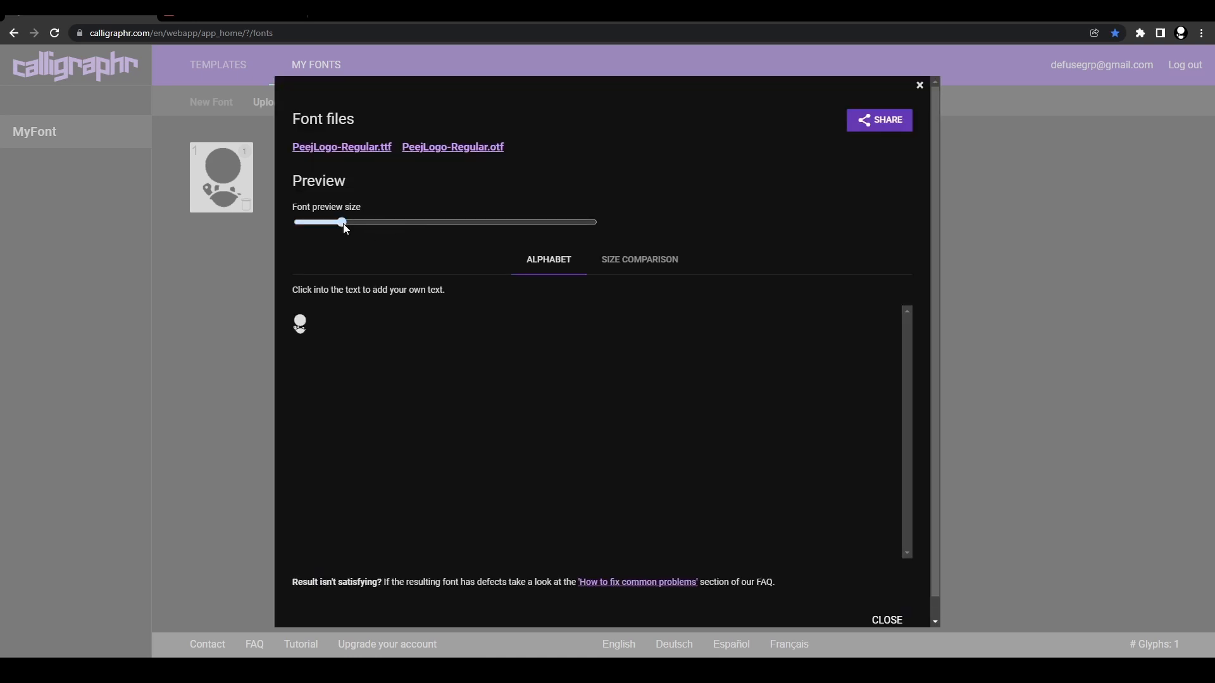
left_click_drag(343, 222, 595, 222)
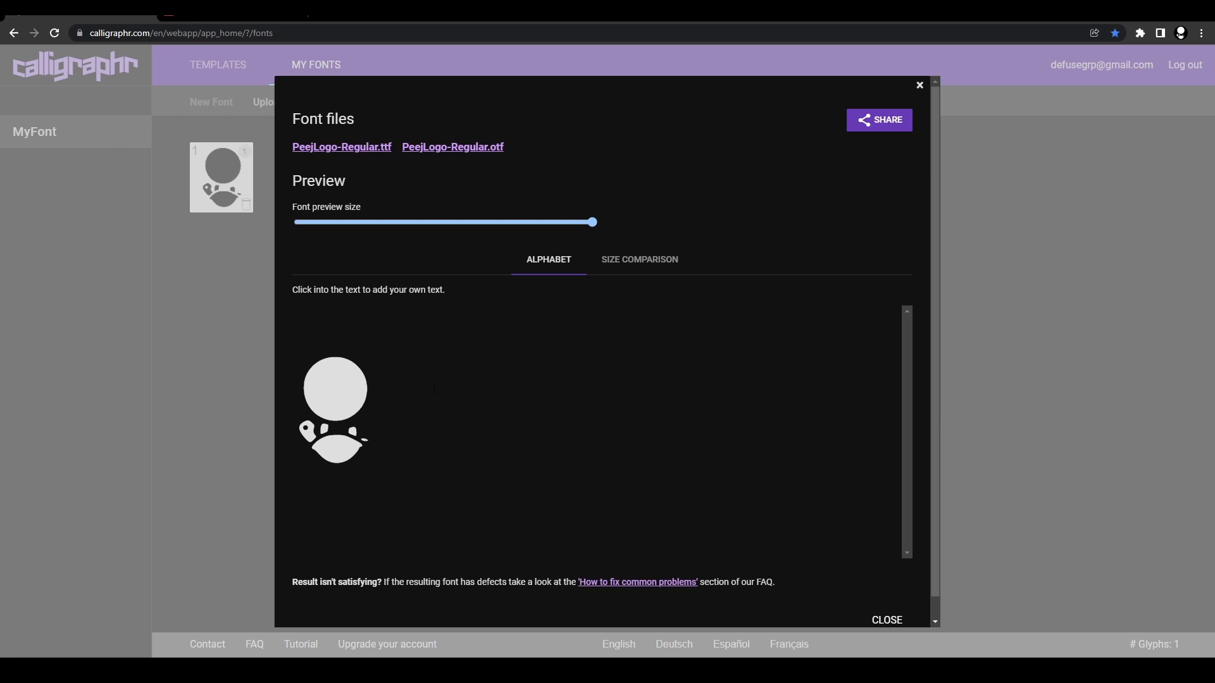
left_click(375, 409)
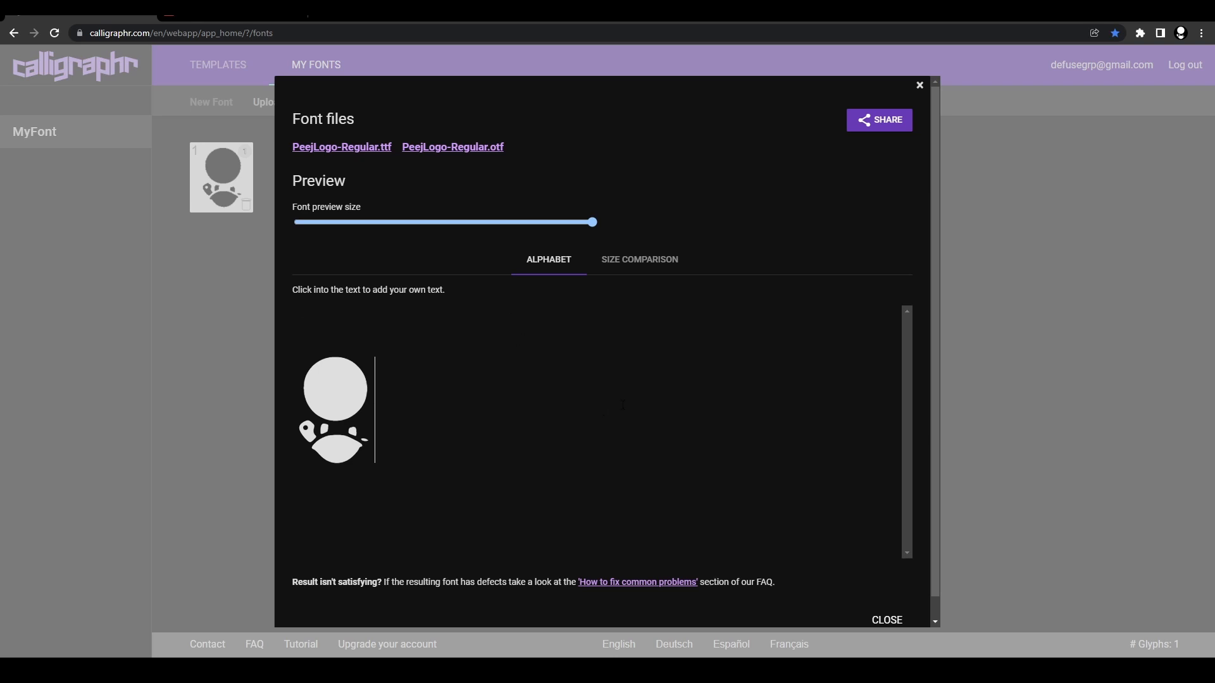
mouse_move(342, 148)
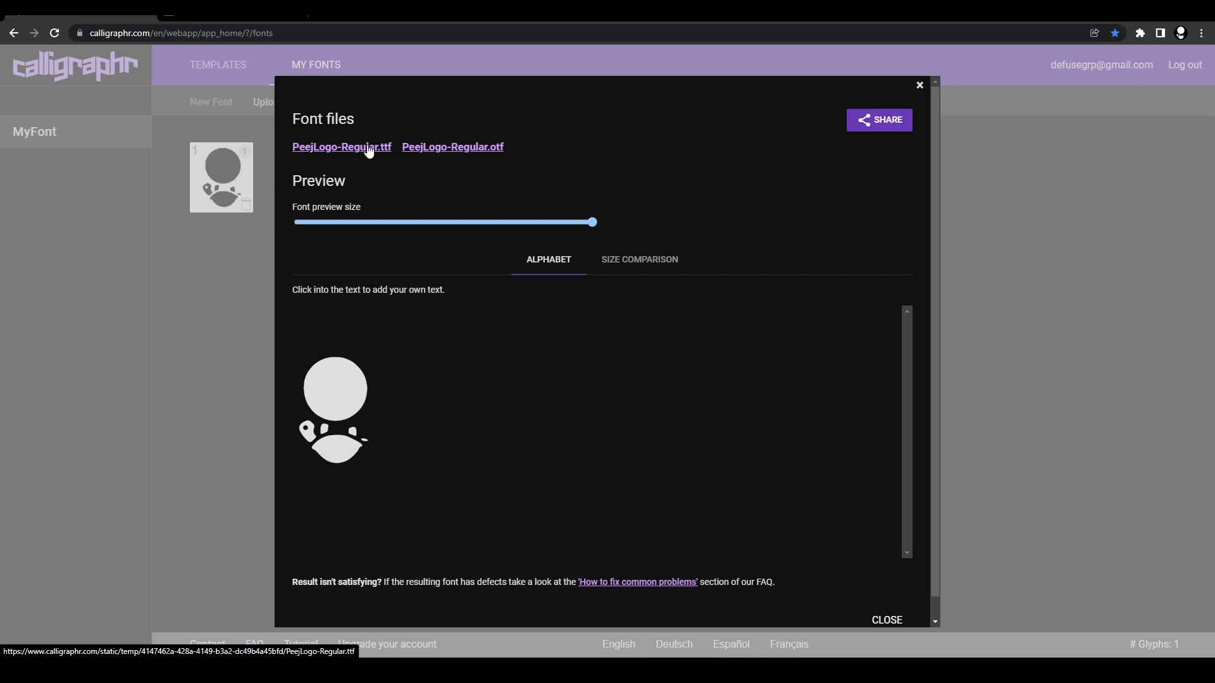
Step: Save PeejLogo-Regular.ttf into the Downloads folder
left_click(341, 146)
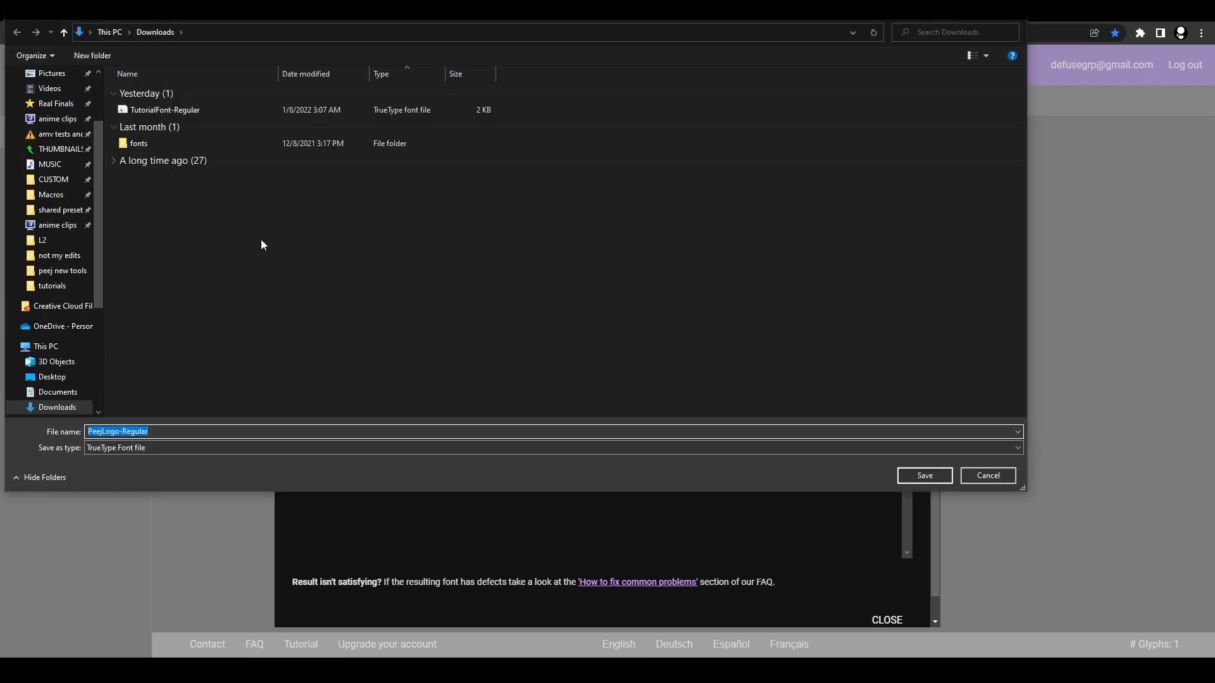
left_click(923, 475)
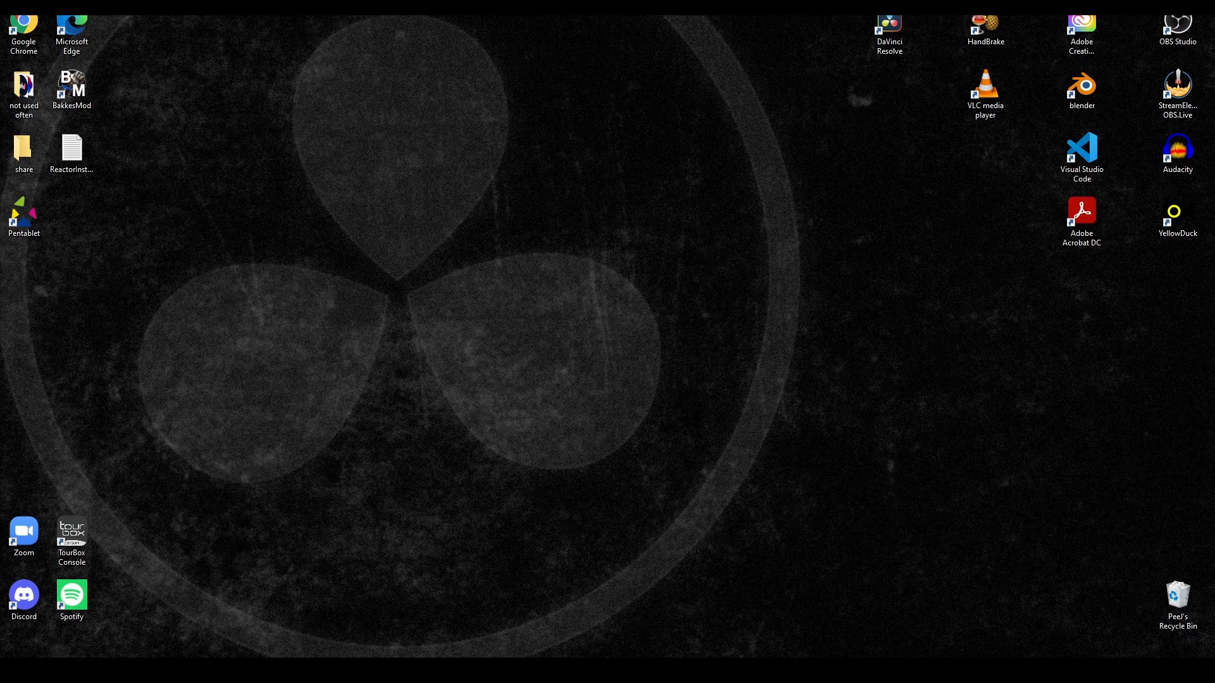
Step: Install the PeejLogo-Regular font from Downloads and close File Explorer
right_click(334, 253)
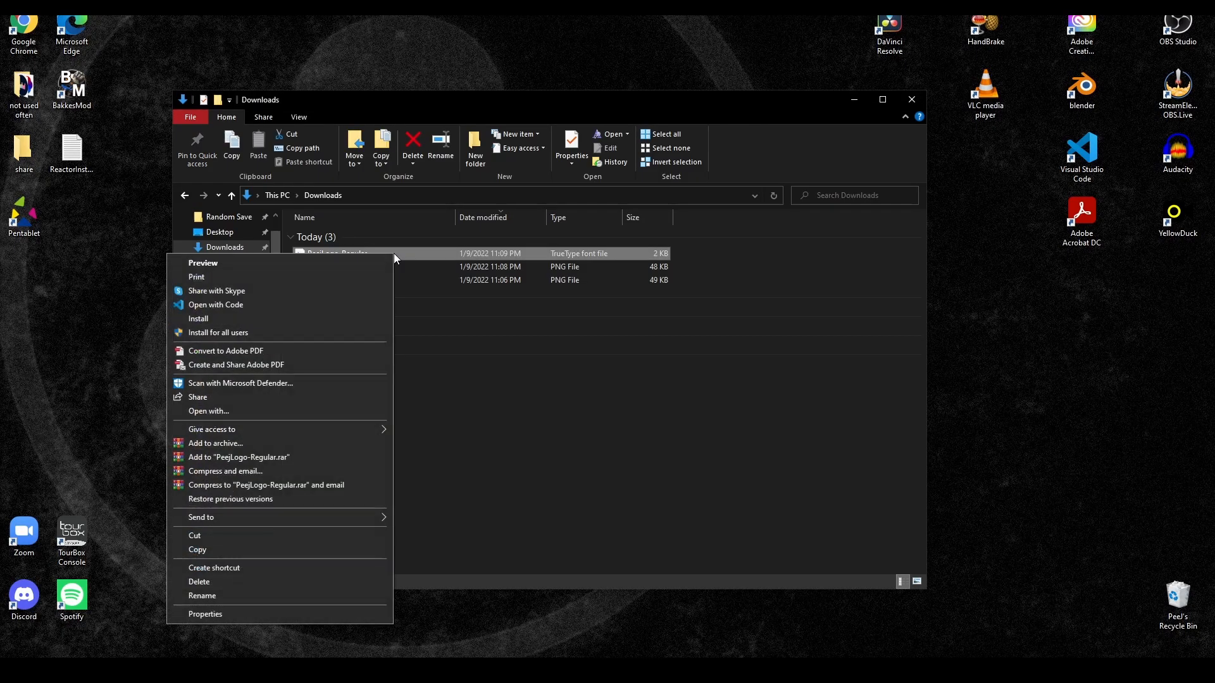
mouse_move(291, 335)
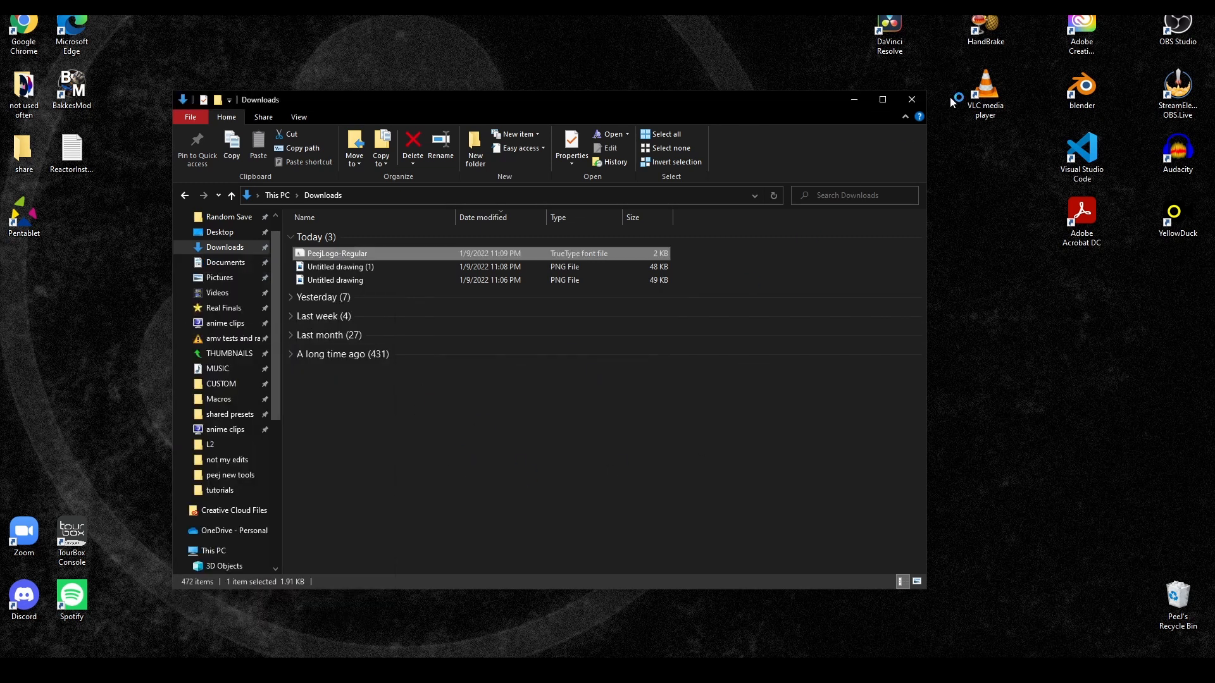
left_click(911, 100)
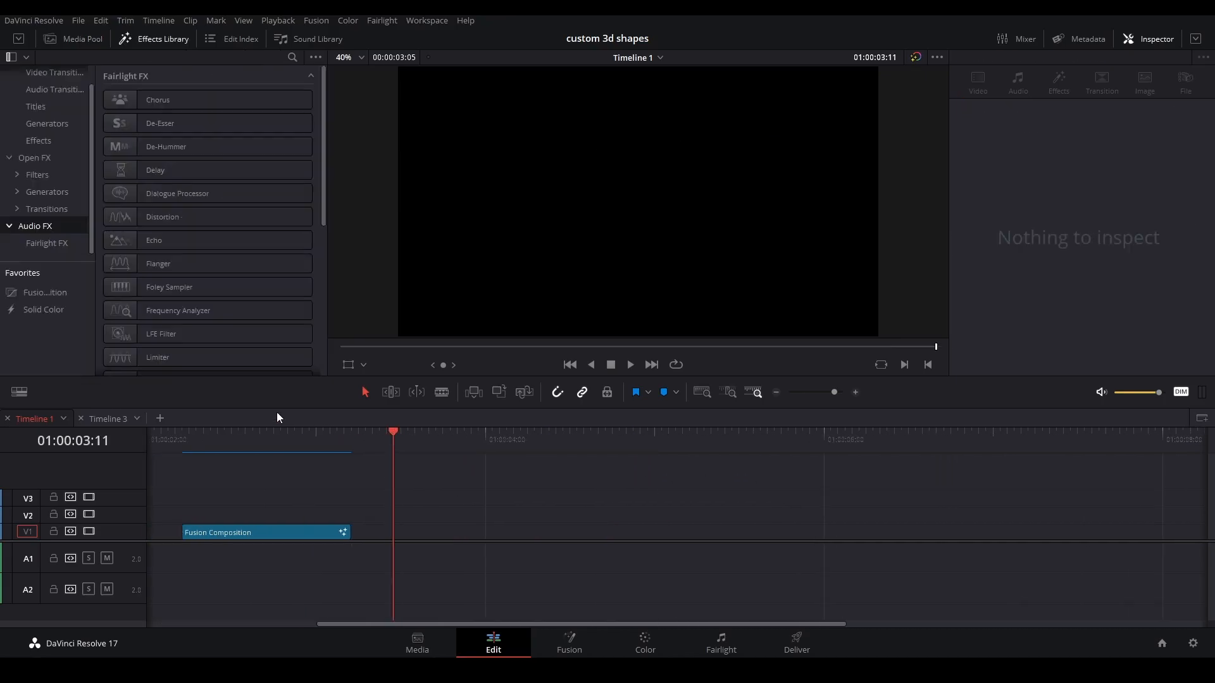
Step: On the Fusion page, link Renderer3D1 to MediaOut1 and select Text3D1
left_click(568, 642)
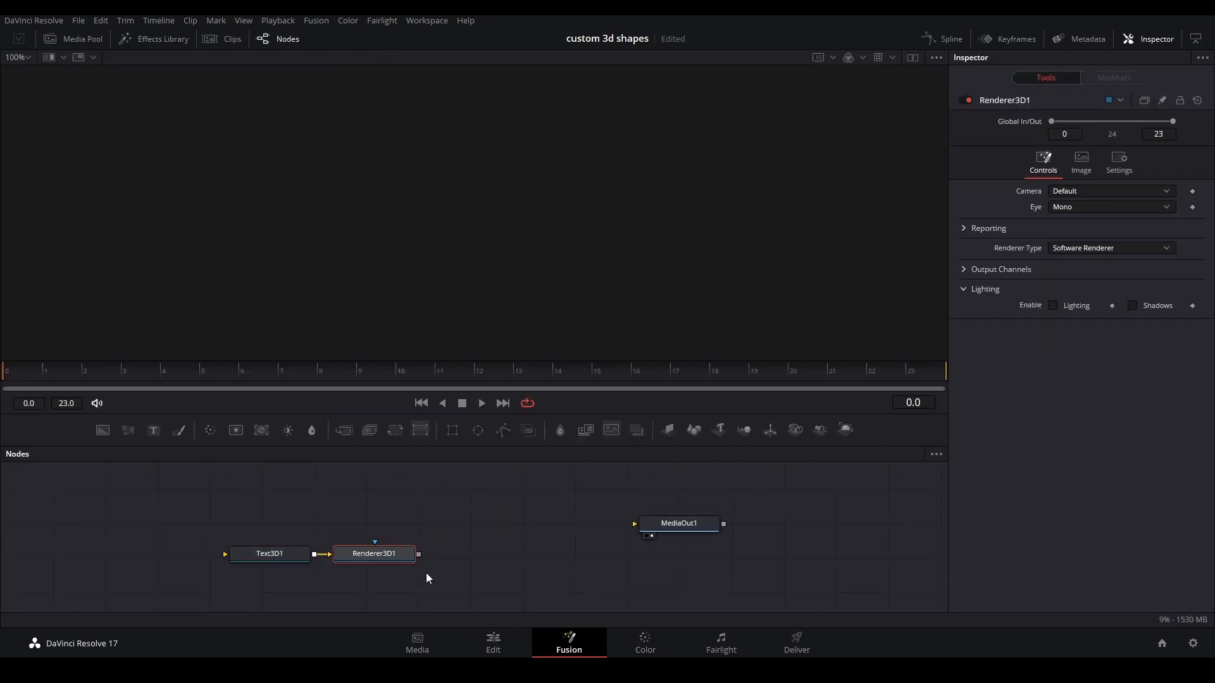
left_click_drag(677, 523, 590, 552)
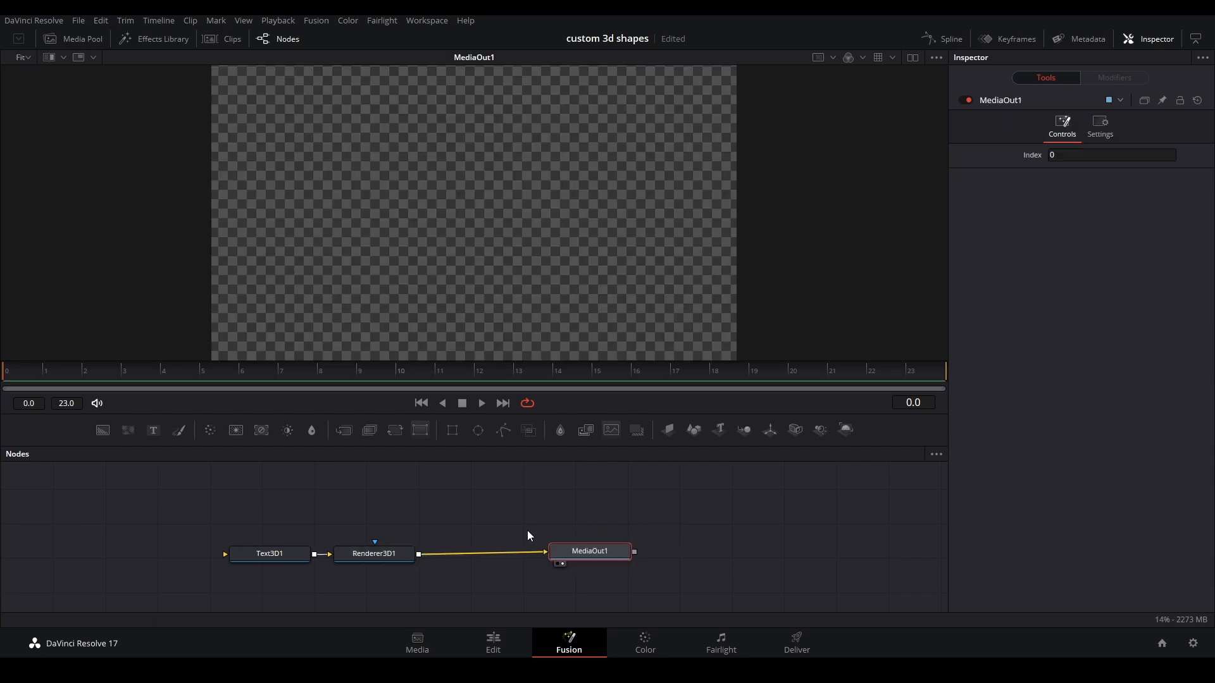
left_click(269, 553)
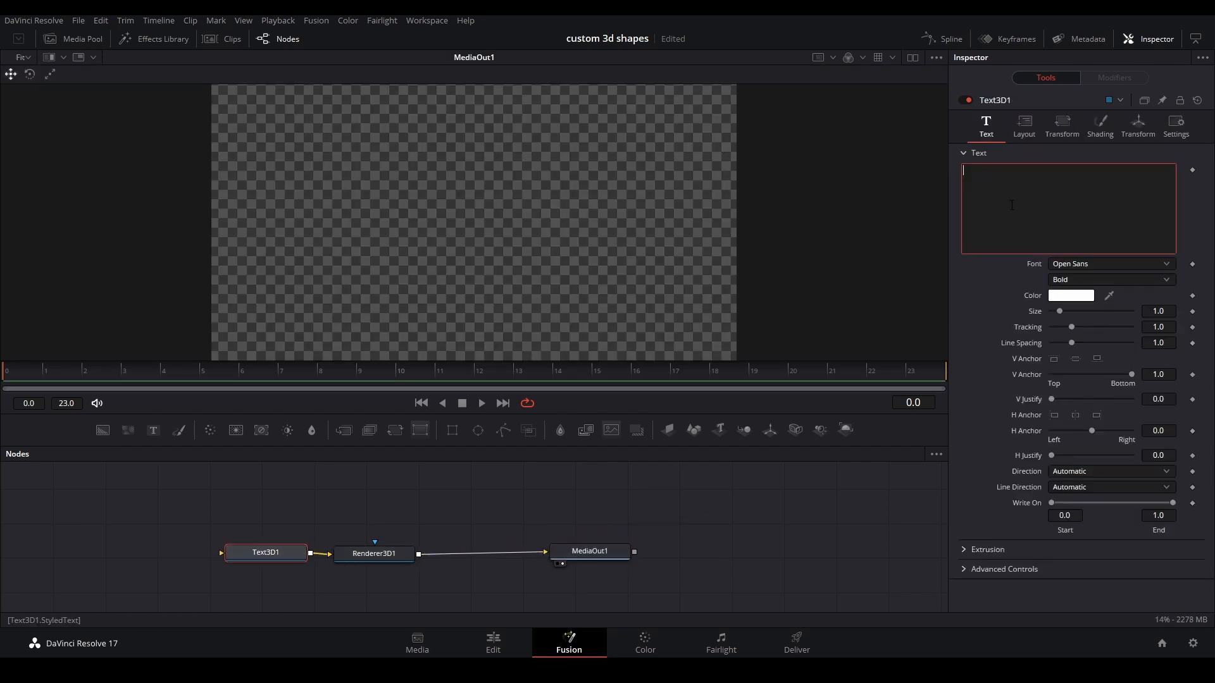
Step: Set the Text3D1 text to '1' in the Peej Logo font, showing the cartoon figure
type("1")
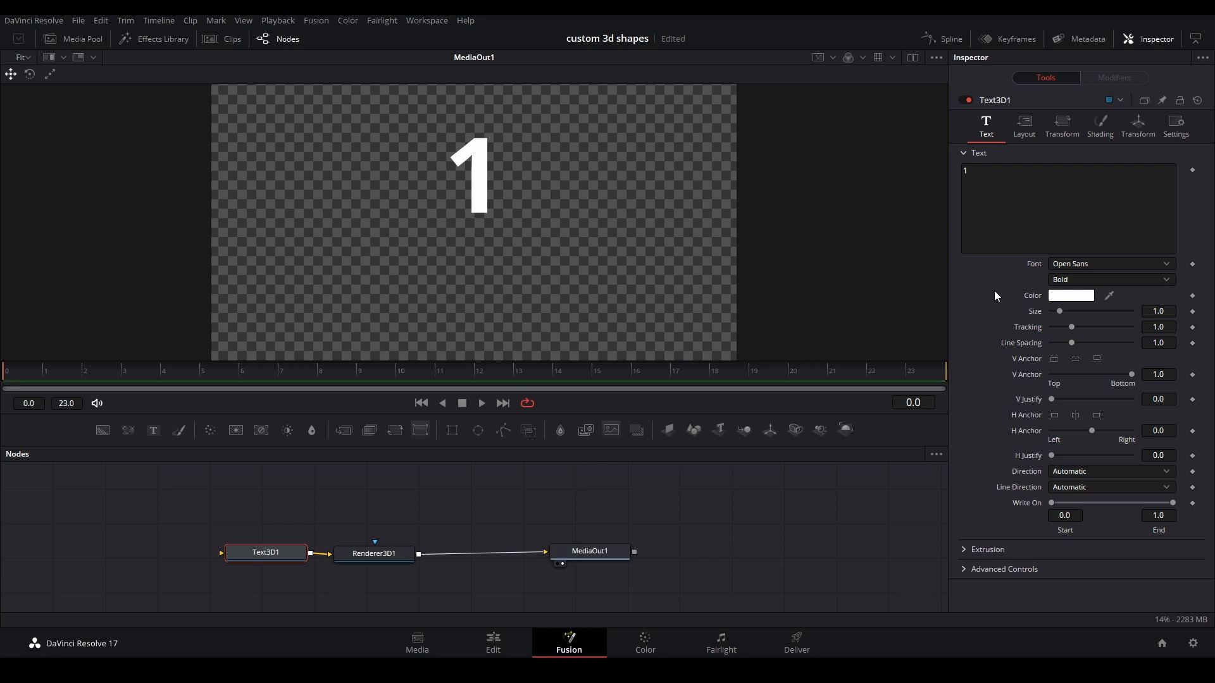
mouse_move(1100, 269)
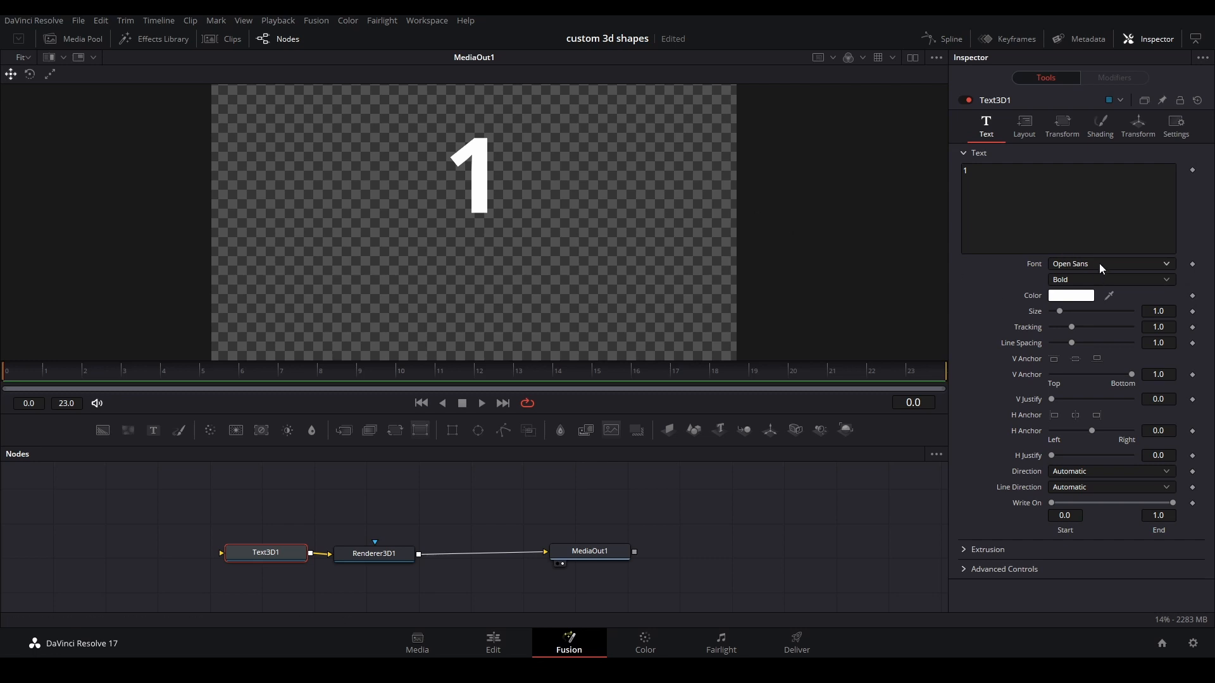
left_click(1109, 264)
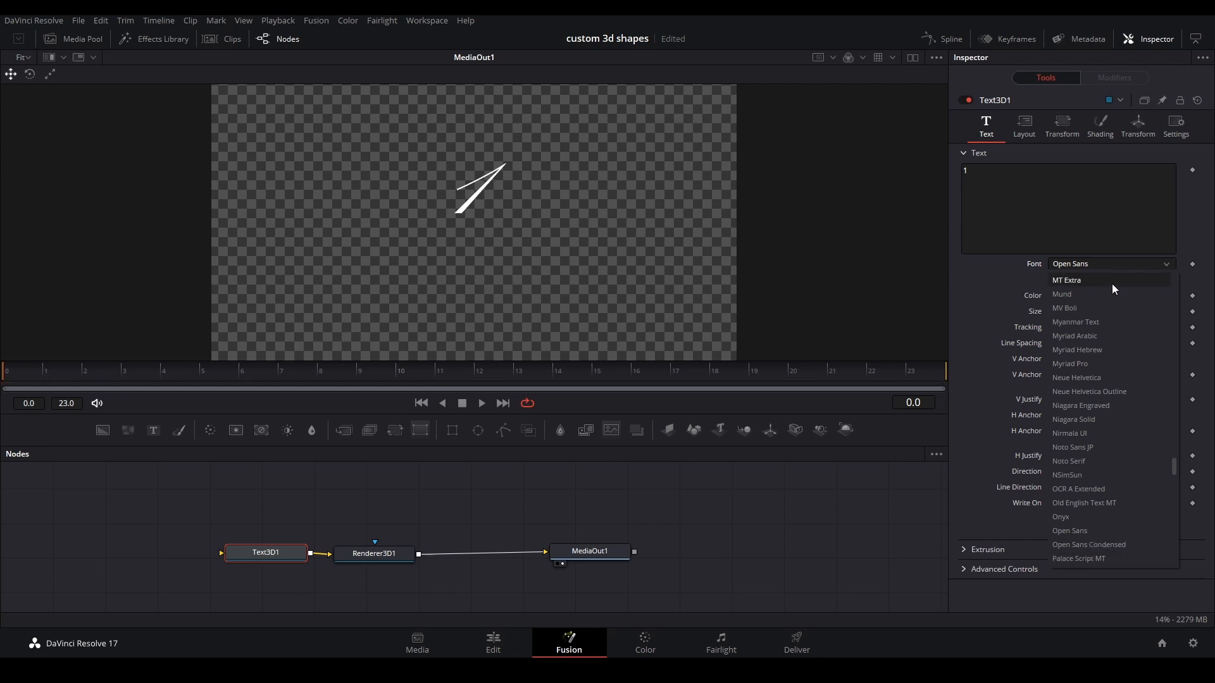
scroll("down", 3)
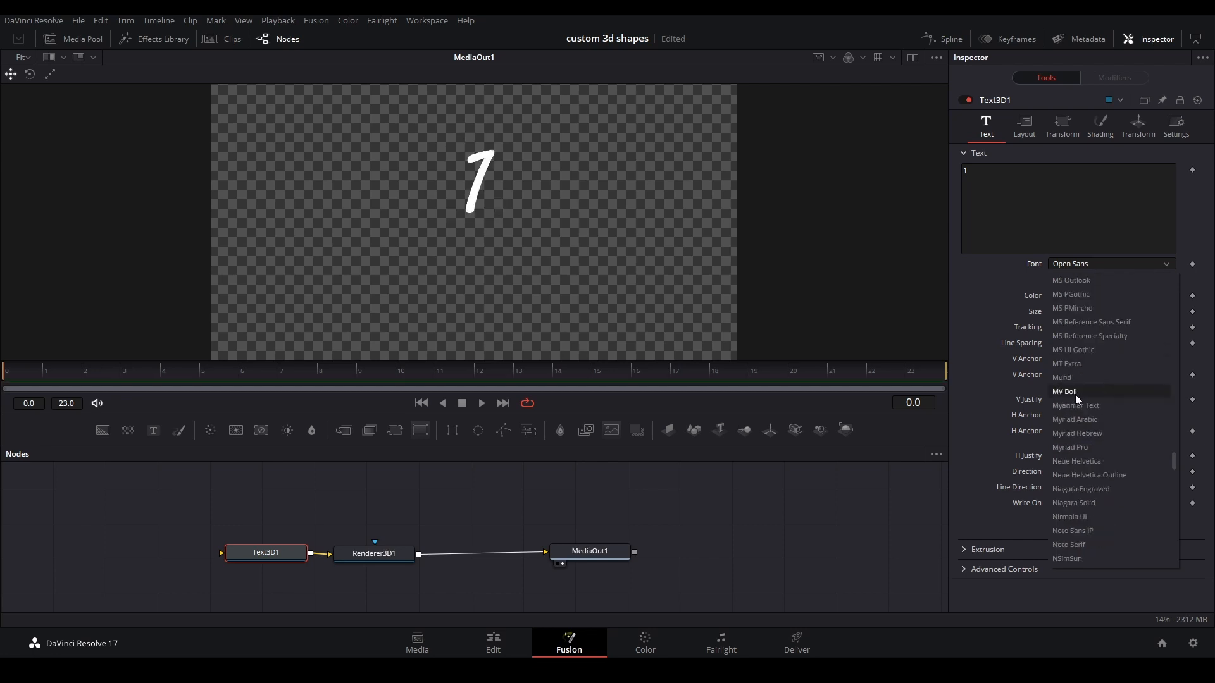
scroll("down", 3)
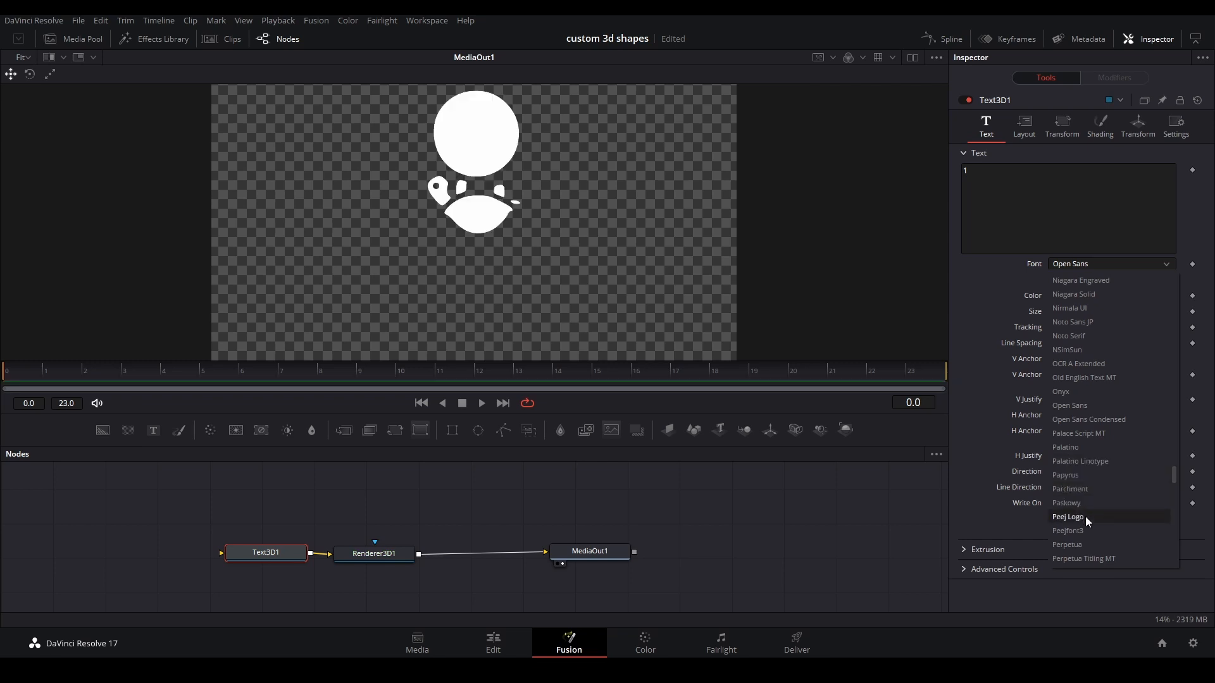
left_click(1069, 517)
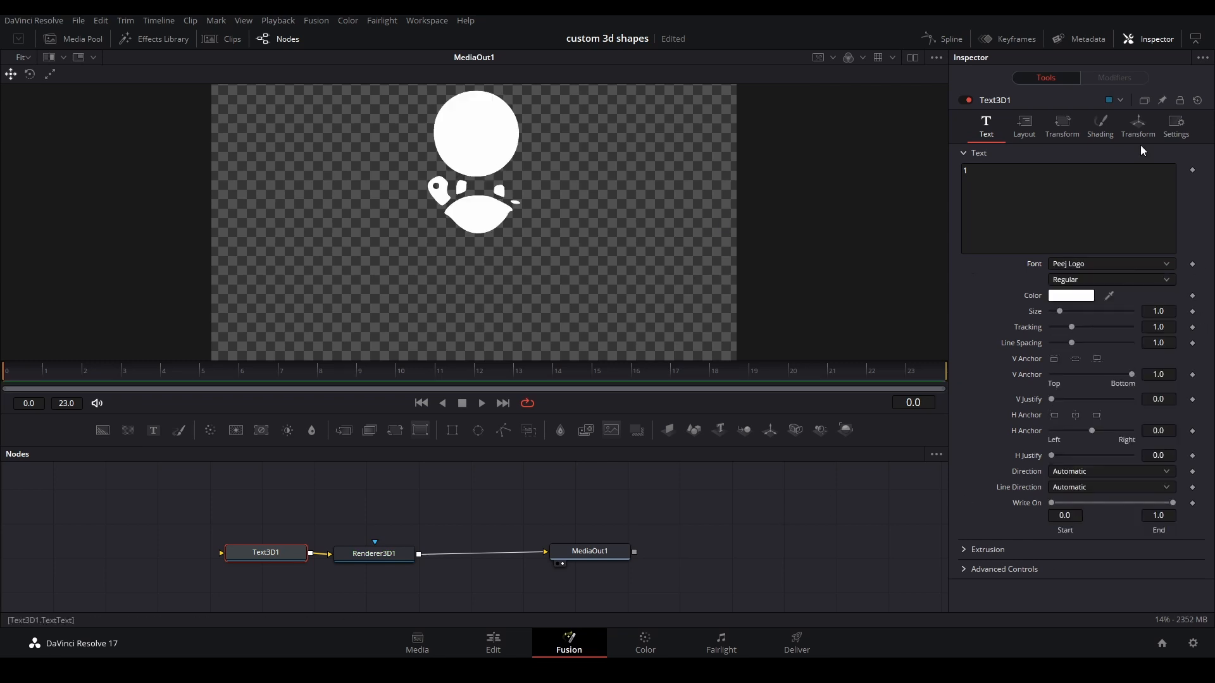
left_click(1138, 124)
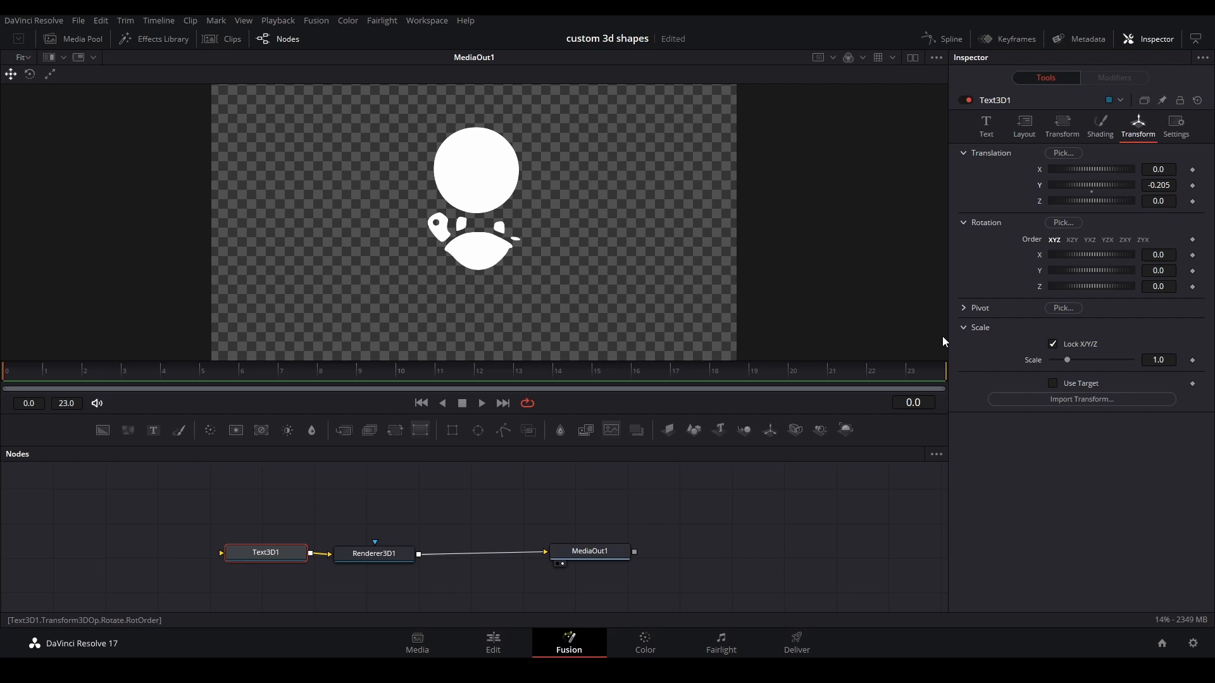
Step: View Text3D1 in 3D perspective and set Extrusion Depth to about 0.08
left_click(986, 125)
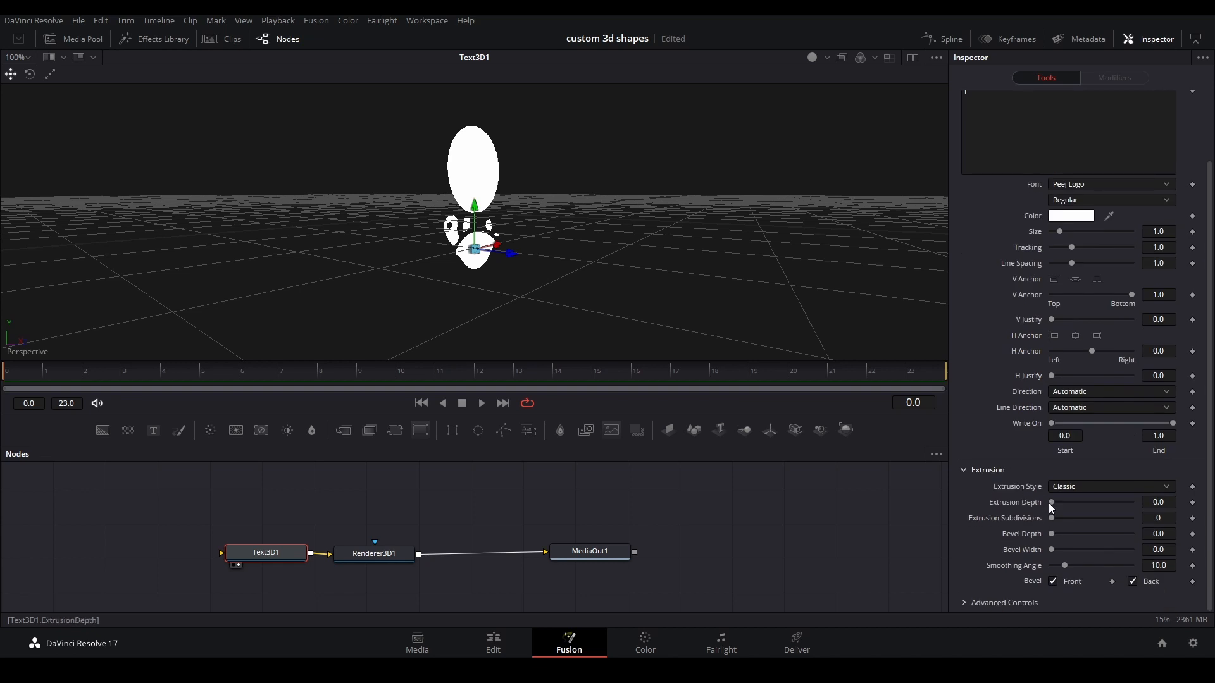
left_click_drag(1054, 502, 1084, 502)
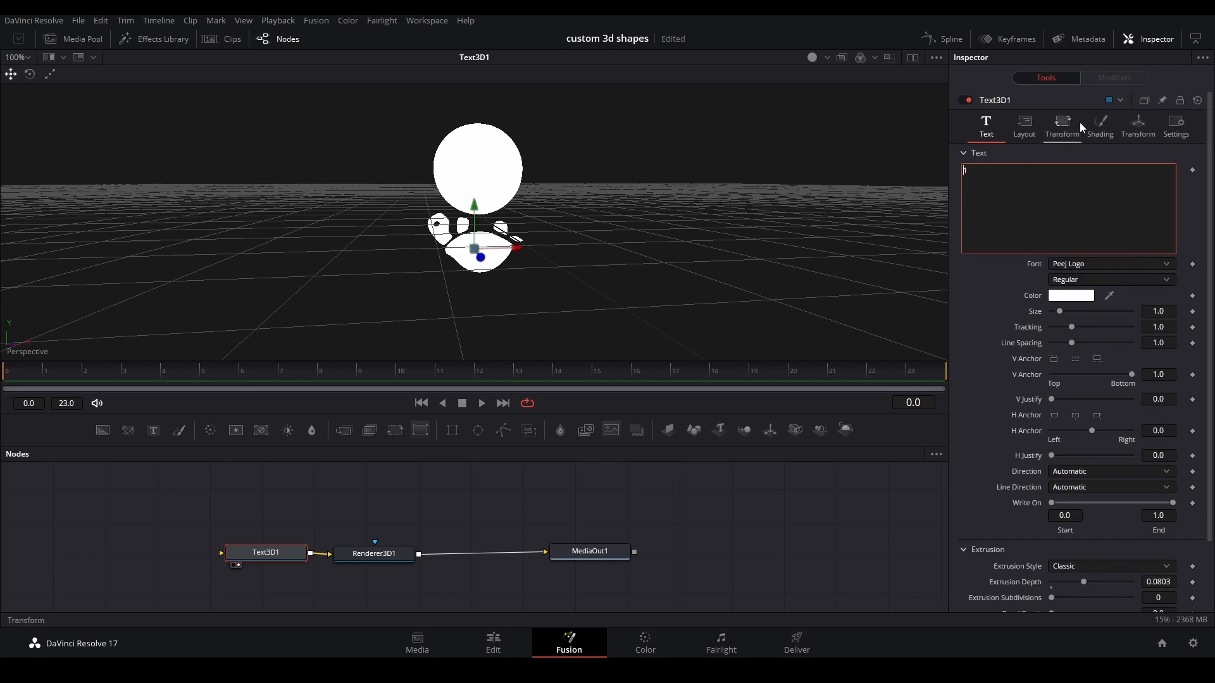
Step: Give the bevel material a pink colour and view the extruded logo on the Edit timeline
left_click(1098, 124)
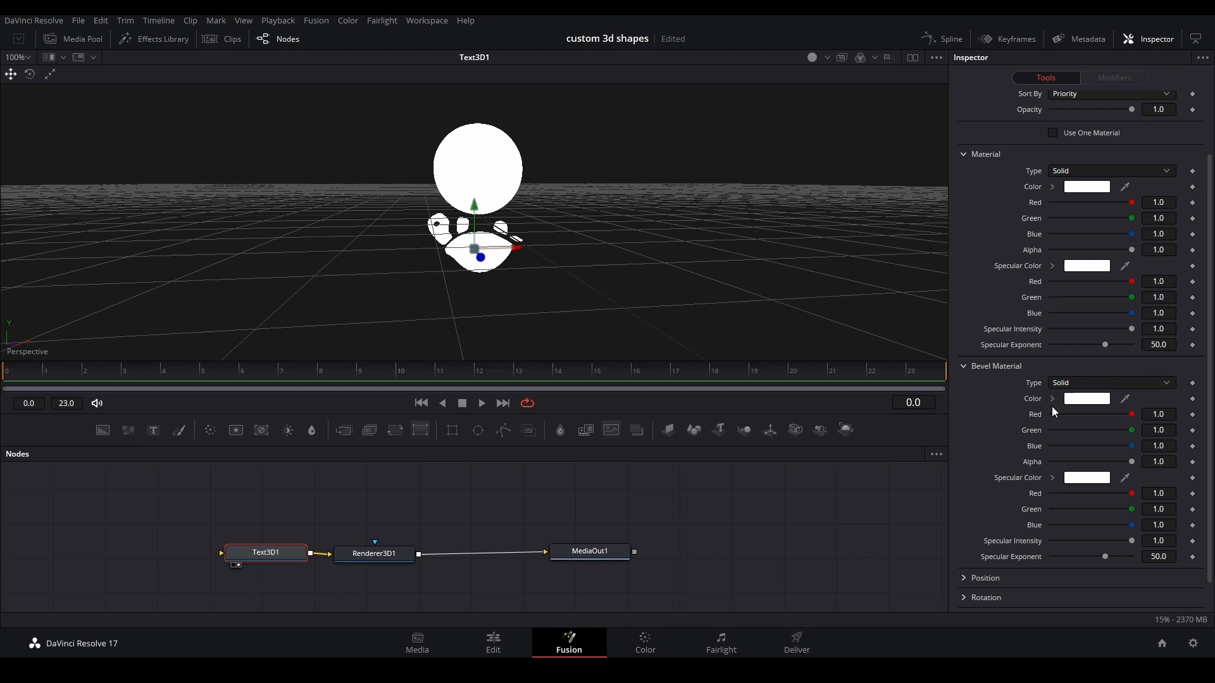
left_click(1086, 398)
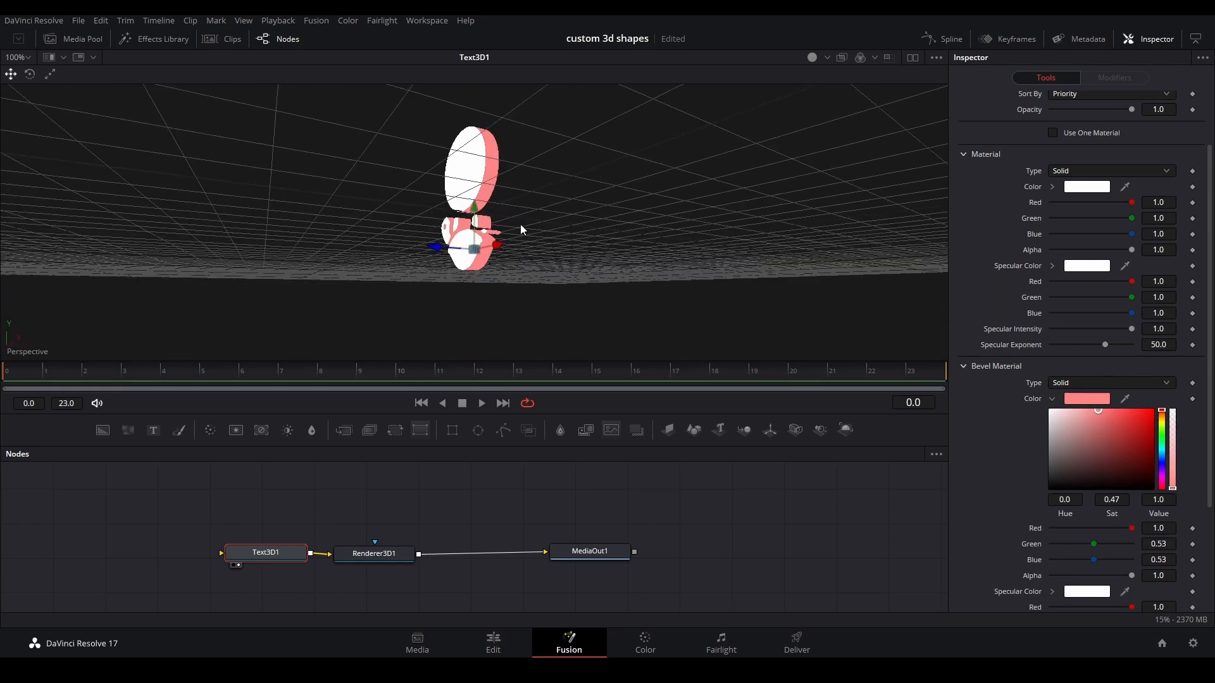
left_click(493, 643)
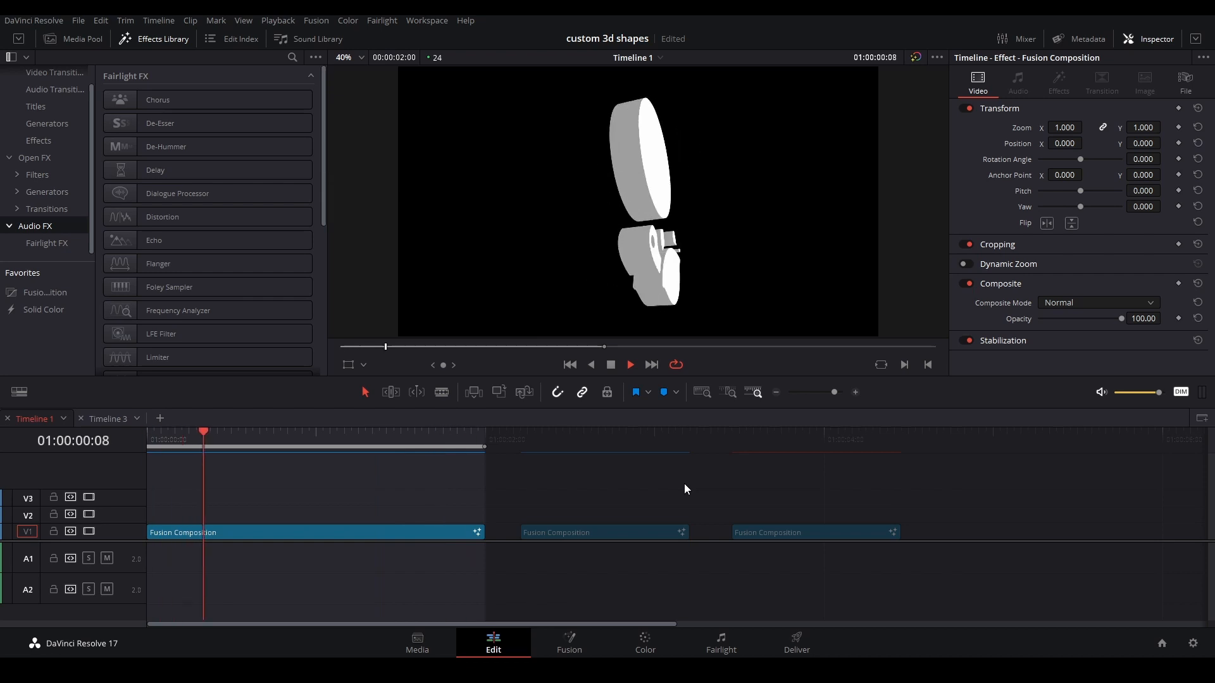